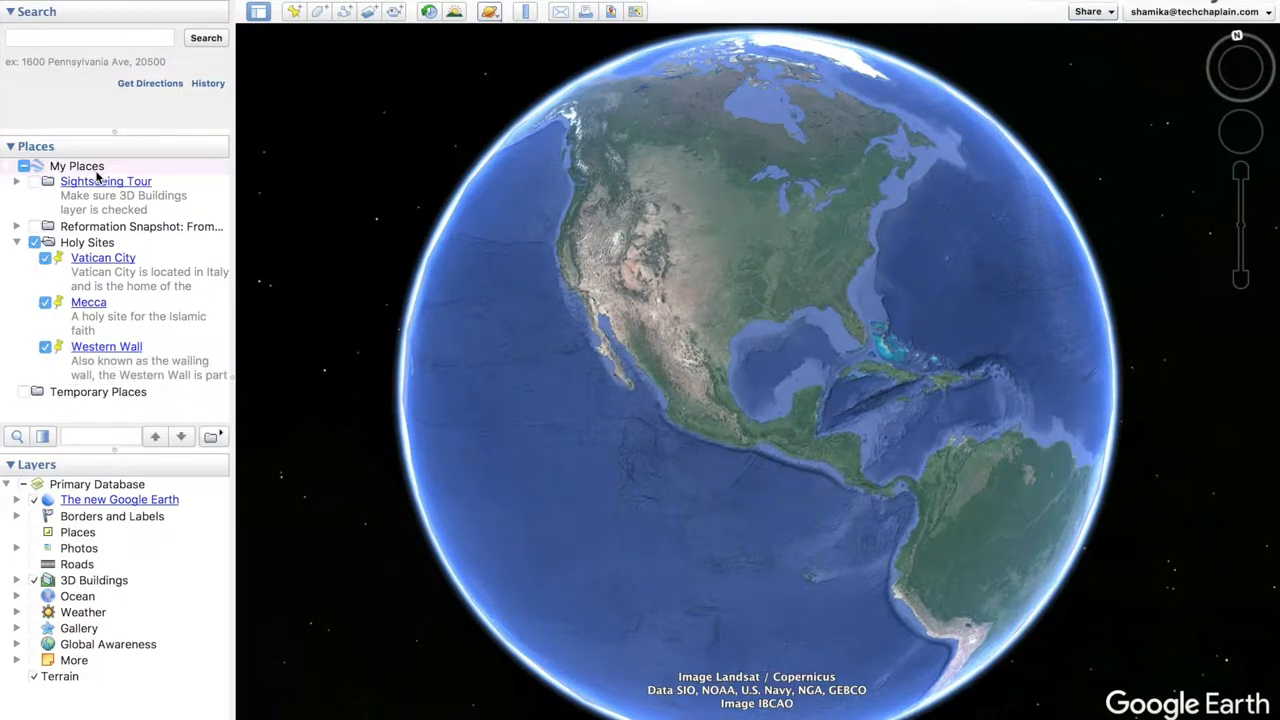
# Start a new folder under My Places and bring up its web image address prompt
pyautogui.rightClick(76, 166)
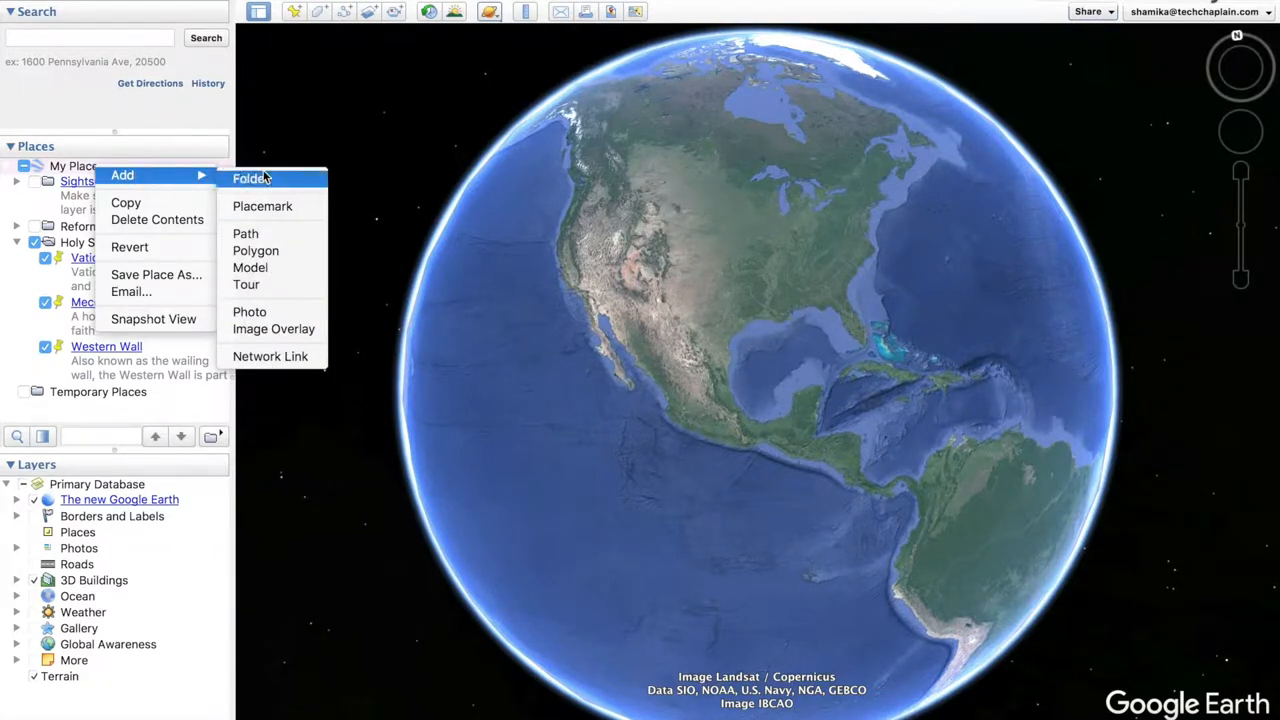
pyautogui.click(250, 178)
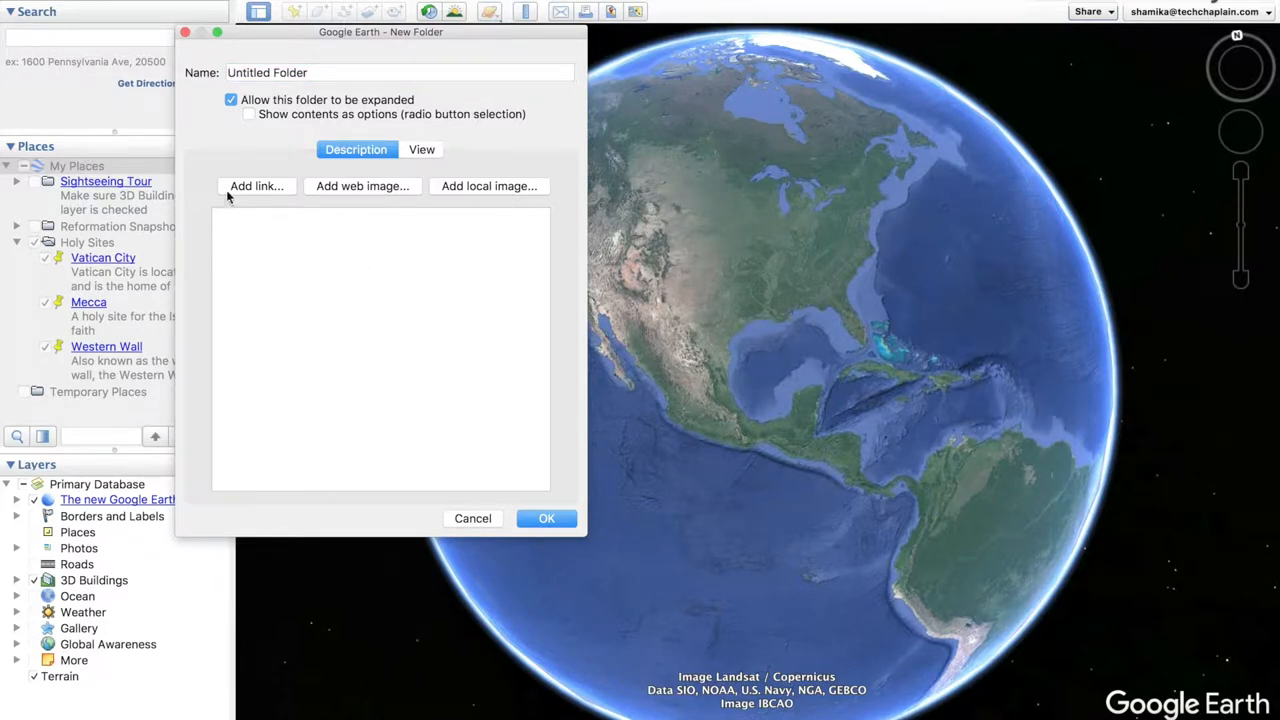
pyautogui.click(362, 186)
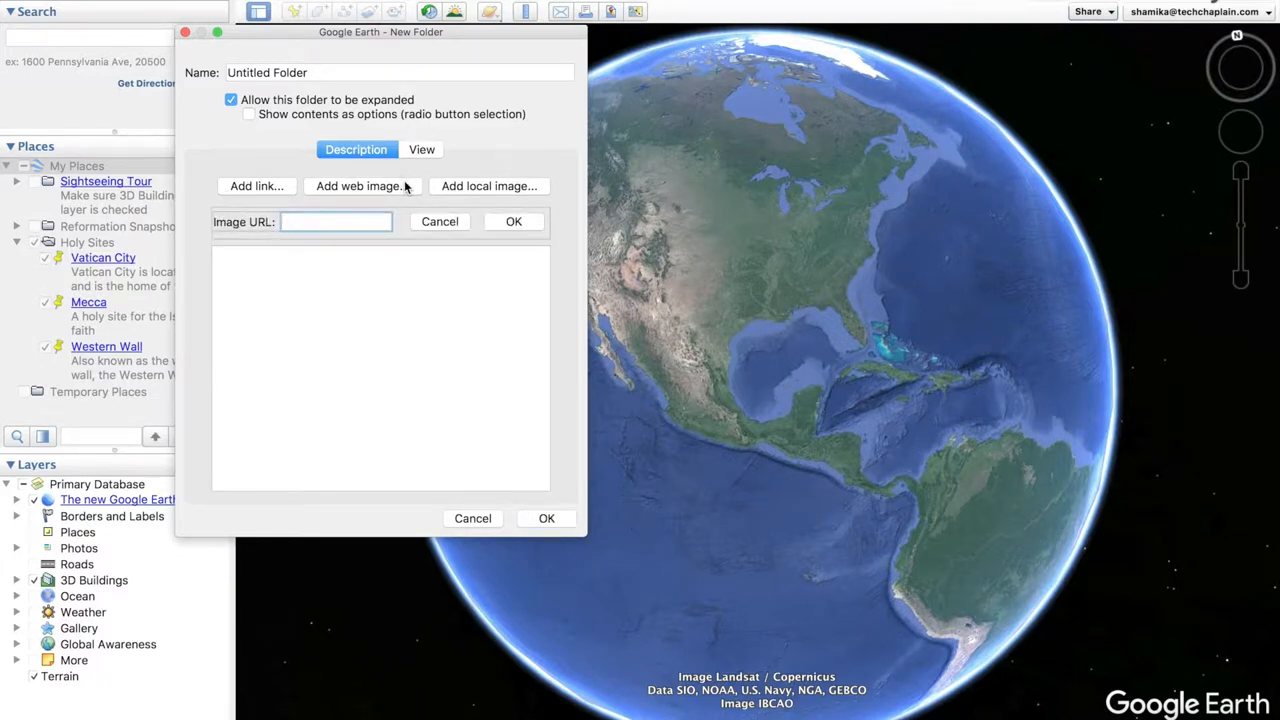
pyautogui.moveTo(476, 184)
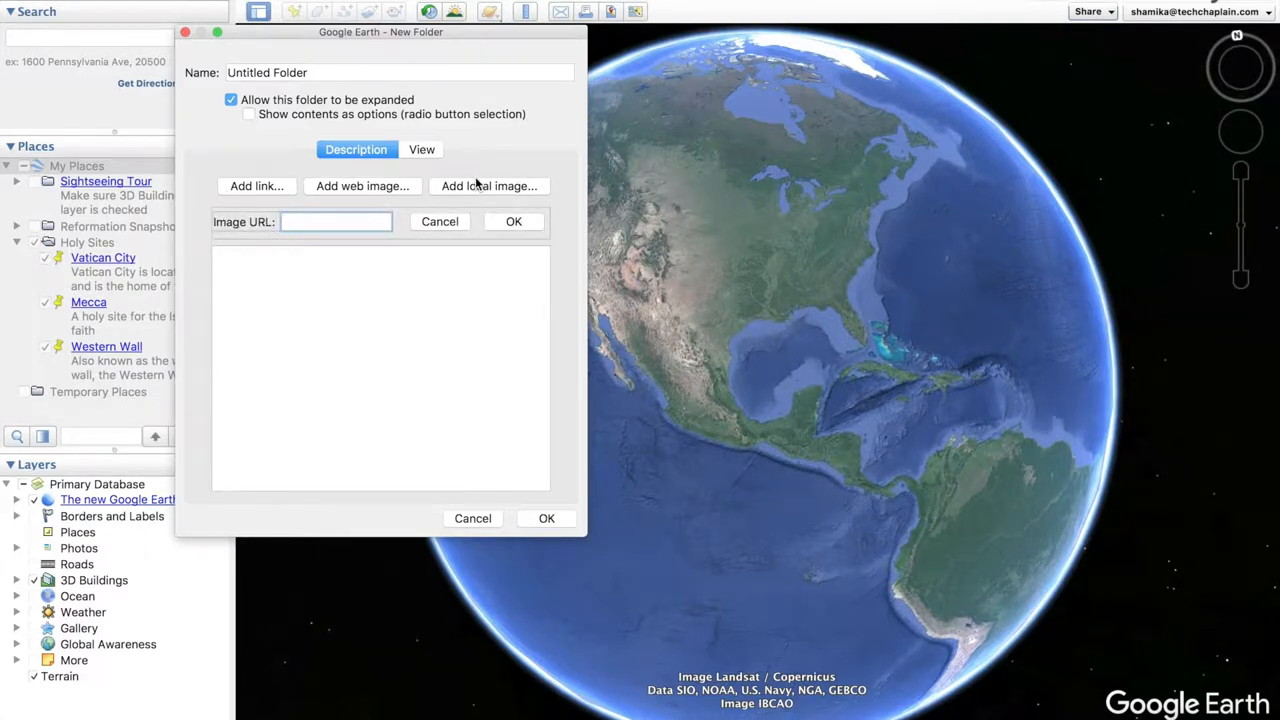
pyautogui.moveTo(488, 184)
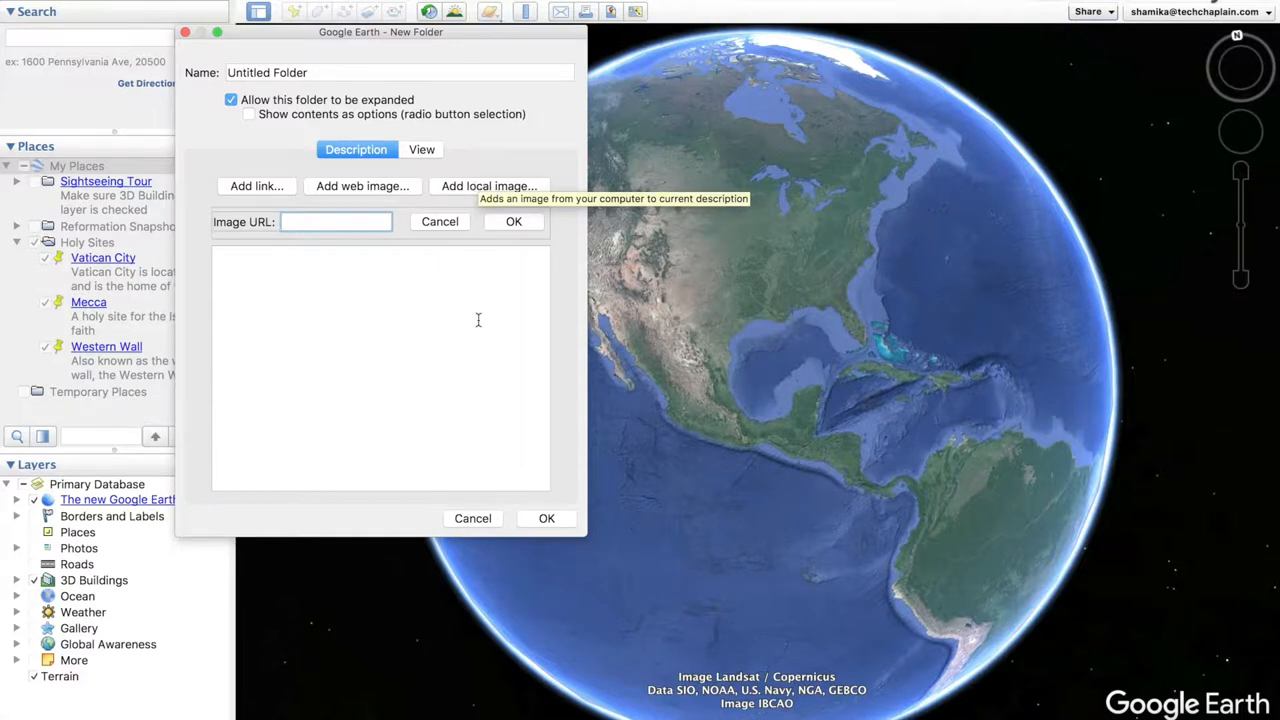
# Cancel the new folder and select the existing Holy Sites folder
pyautogui.click(472, 518)
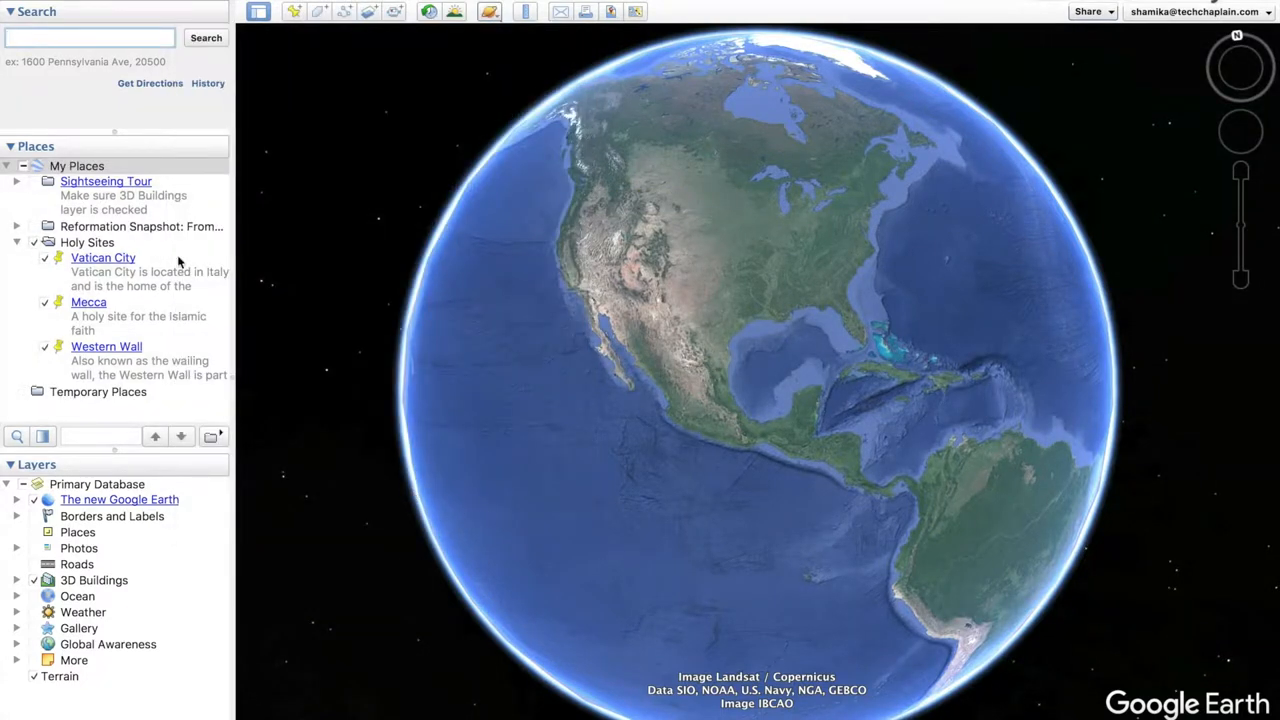
pyautogui.click(32, 242)
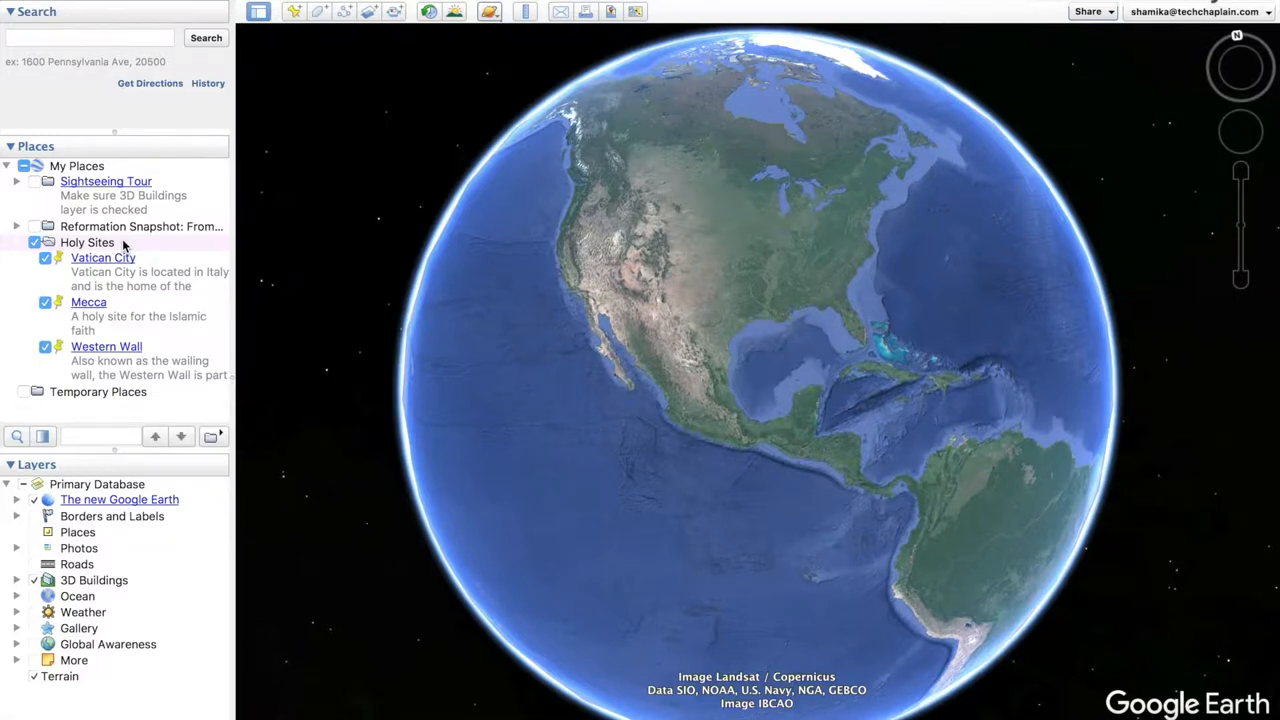
pyautogui.moveTo(104, 152)
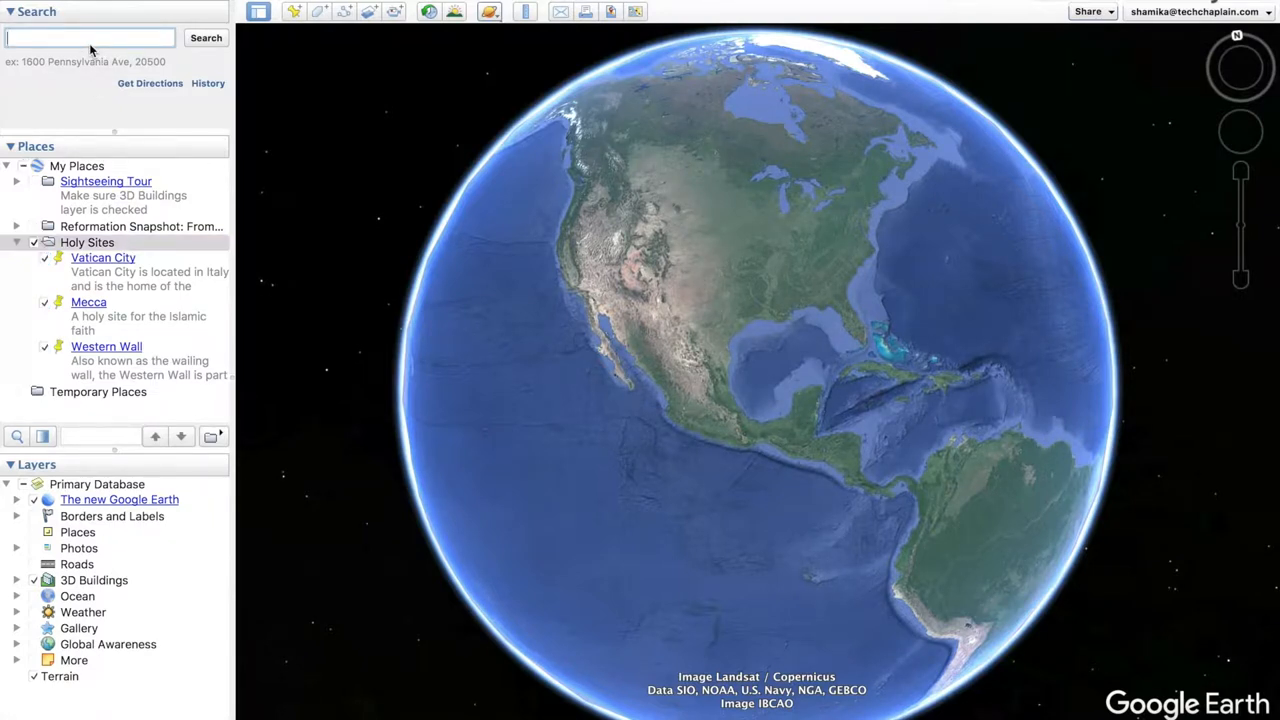
# Search for Mahabodhi Temple and fly to the result in Bodhgaya, India
pyautogui.write('M')
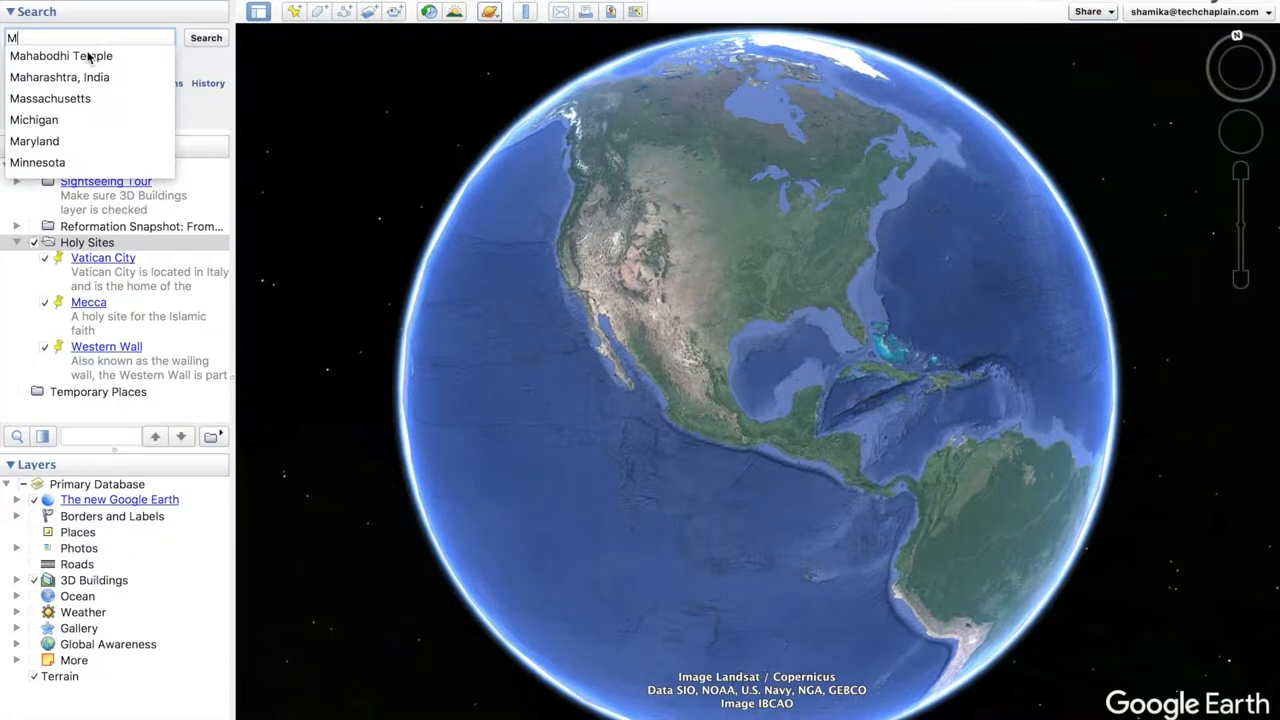
pyautogui.click(60, 56)
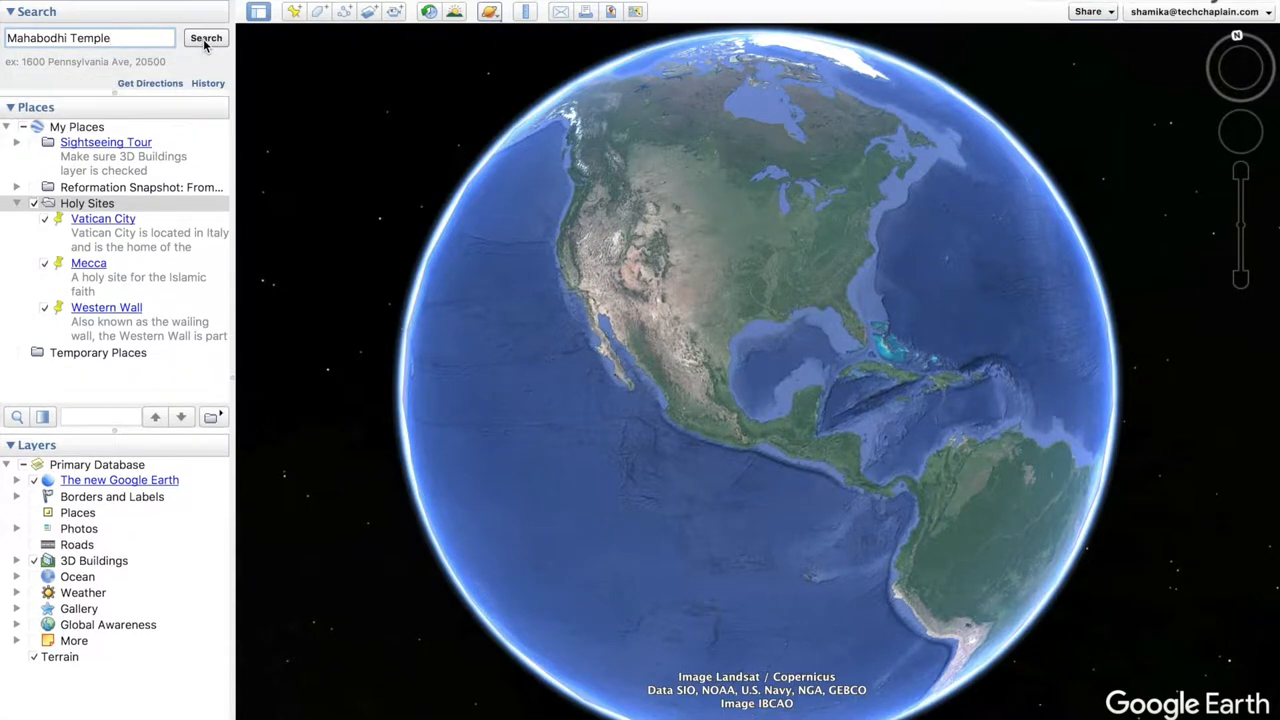
pyautogui.click(204, 38)
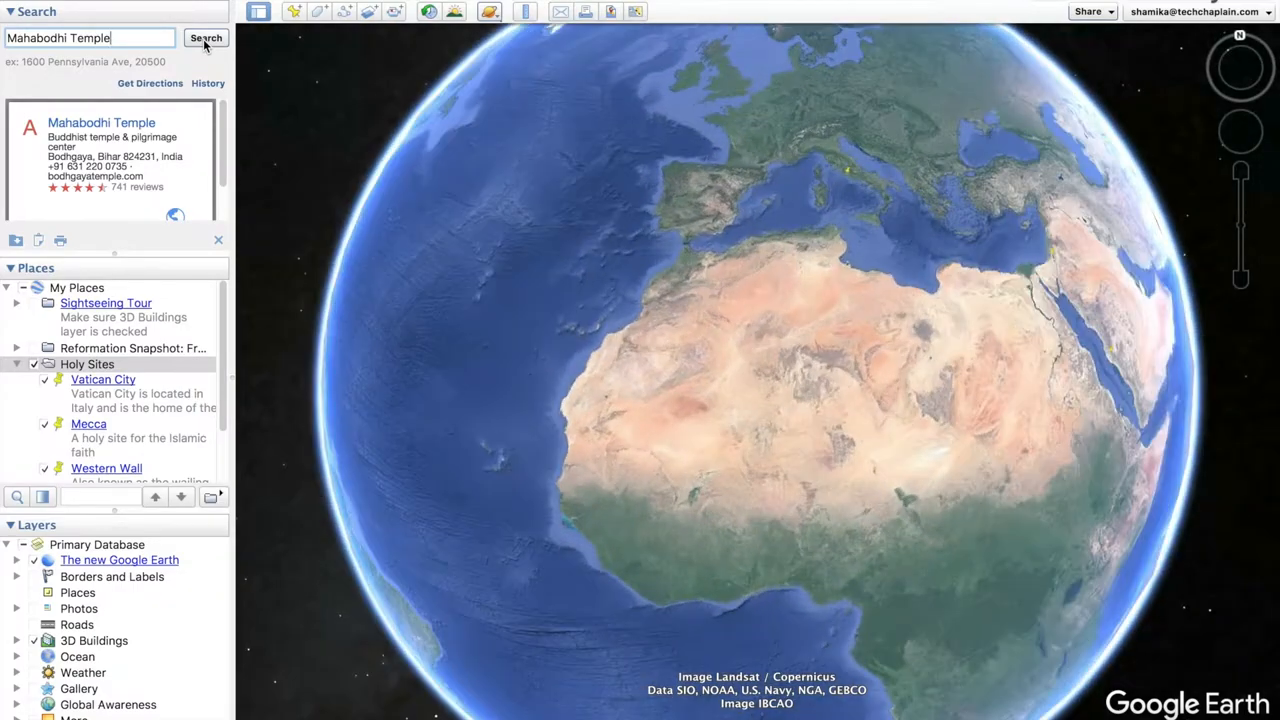
pyautogui.click(206, 38)
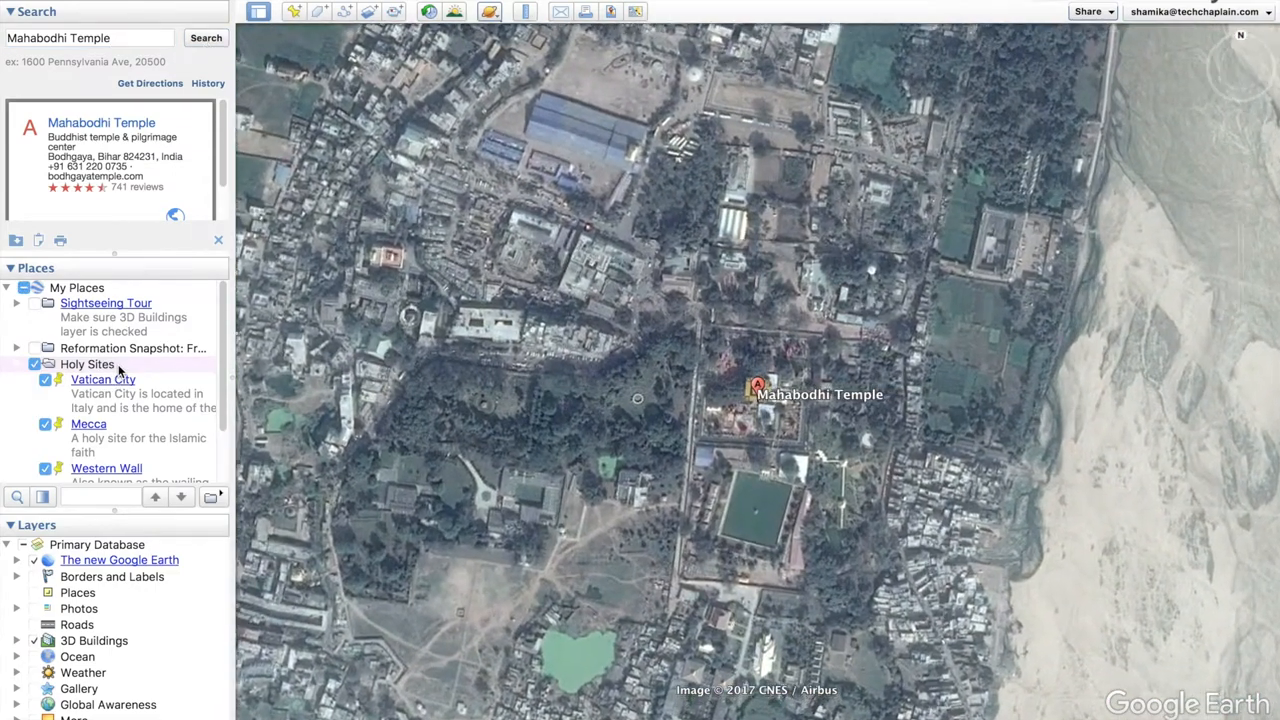
# Add a placemark to Holy Sites named Mahabodhi Temple, described 'Part of a Buddhist pilgrimage', with an image prompt open
pyautogui.rightClick(104, 380)
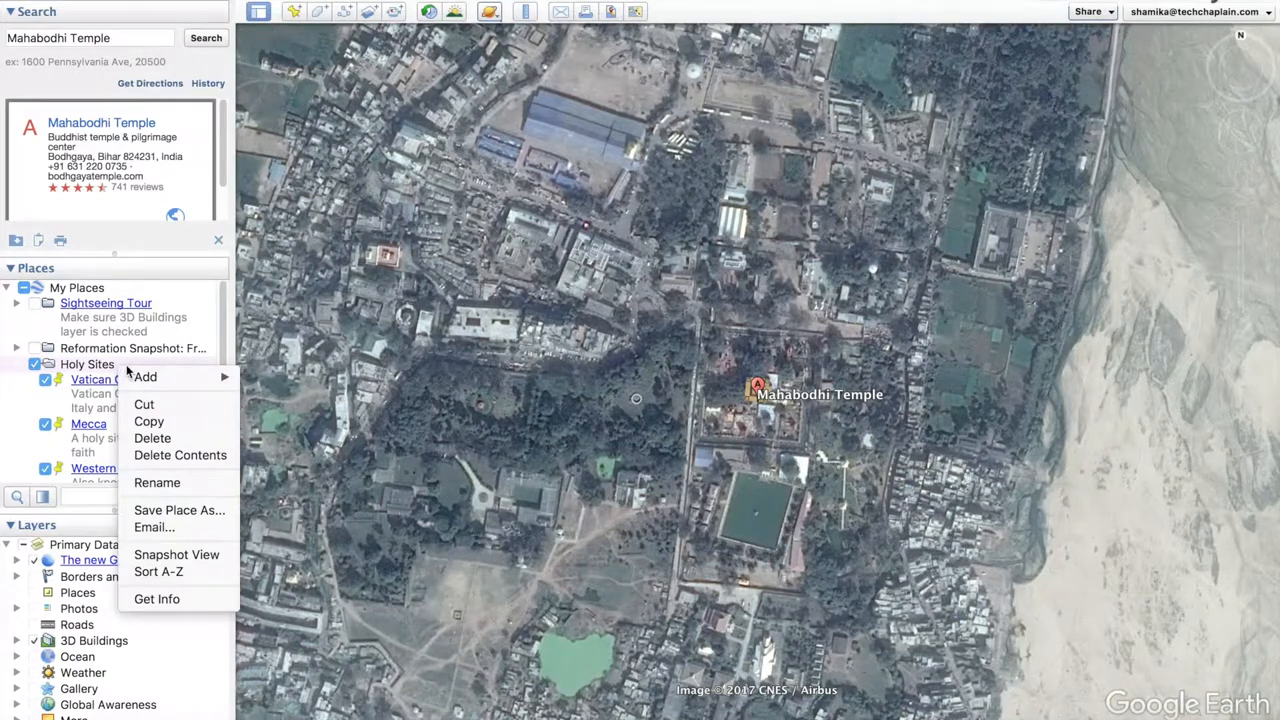
pyautogui.click(144, 376)
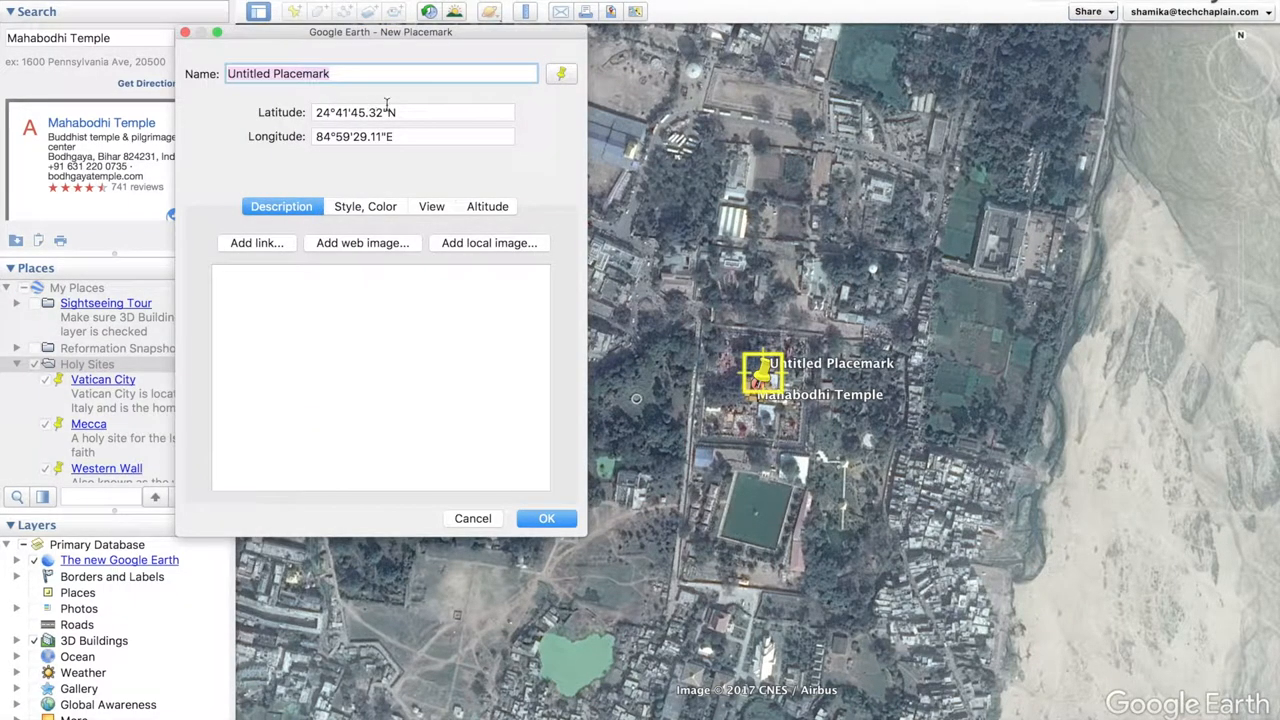
pyautogui.moveTo(364, 72)
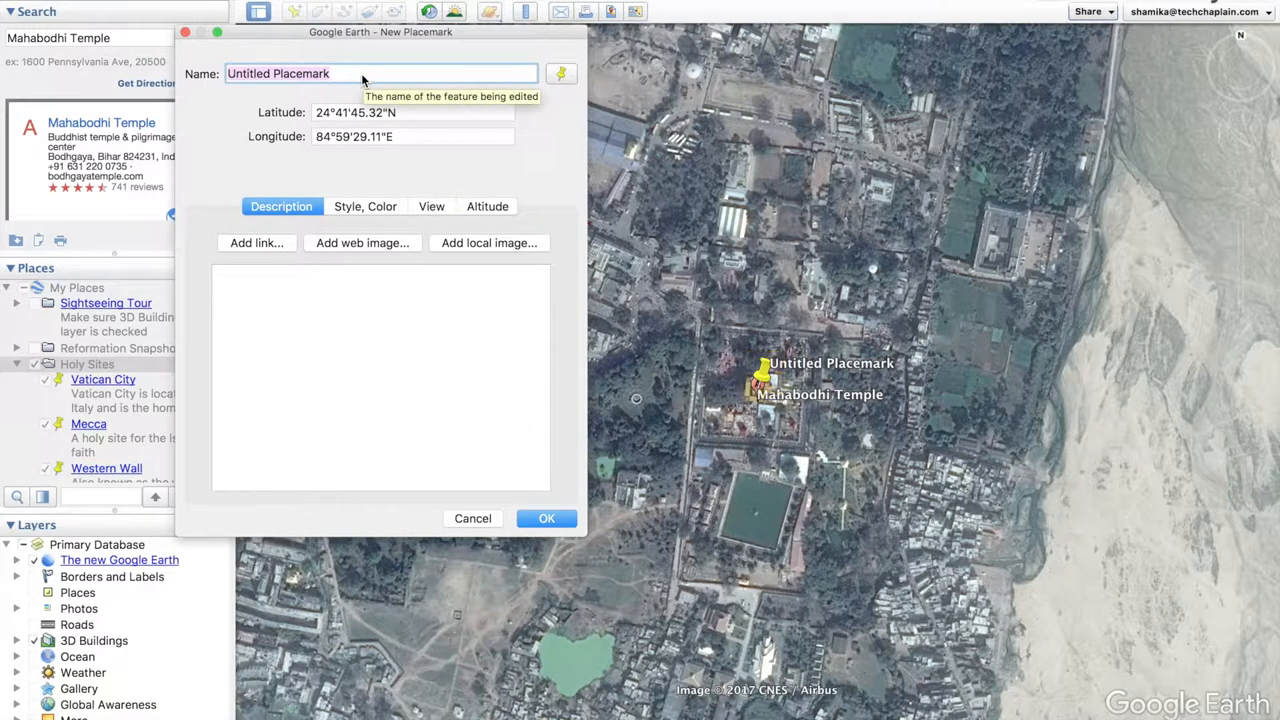
pyautogui.write('Mahab')
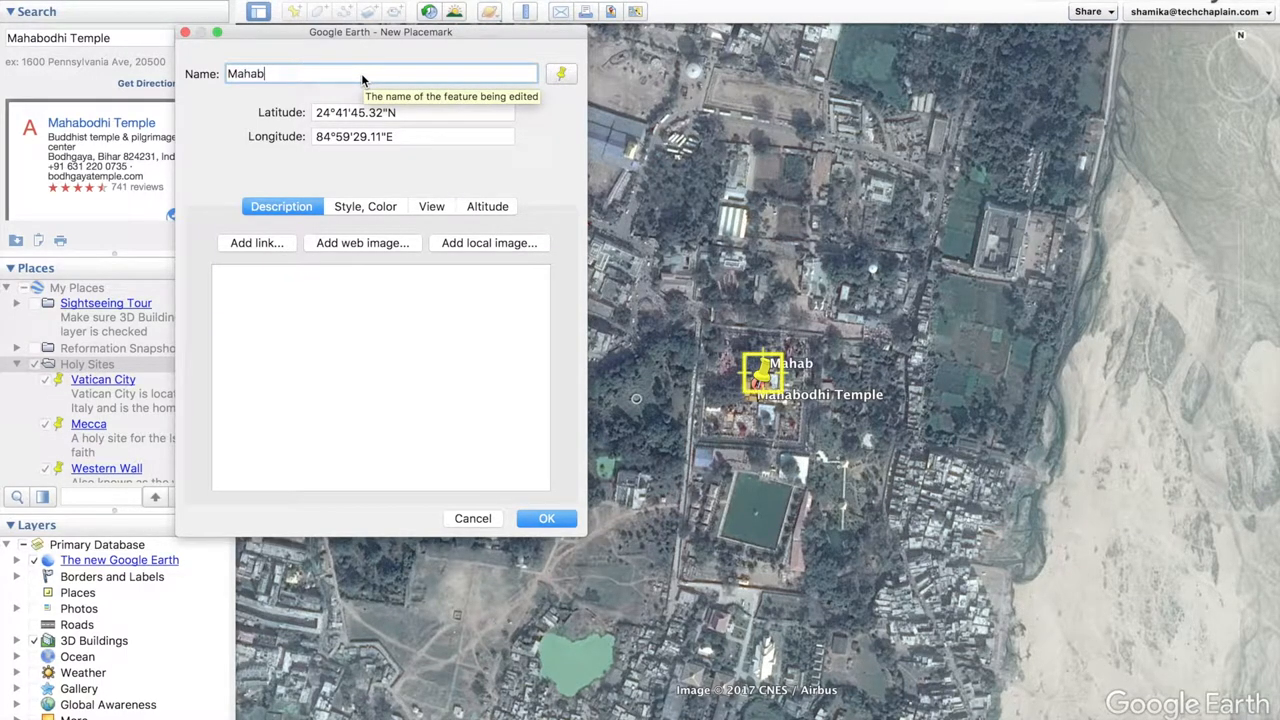
pyautogui.write('odhi Temple')
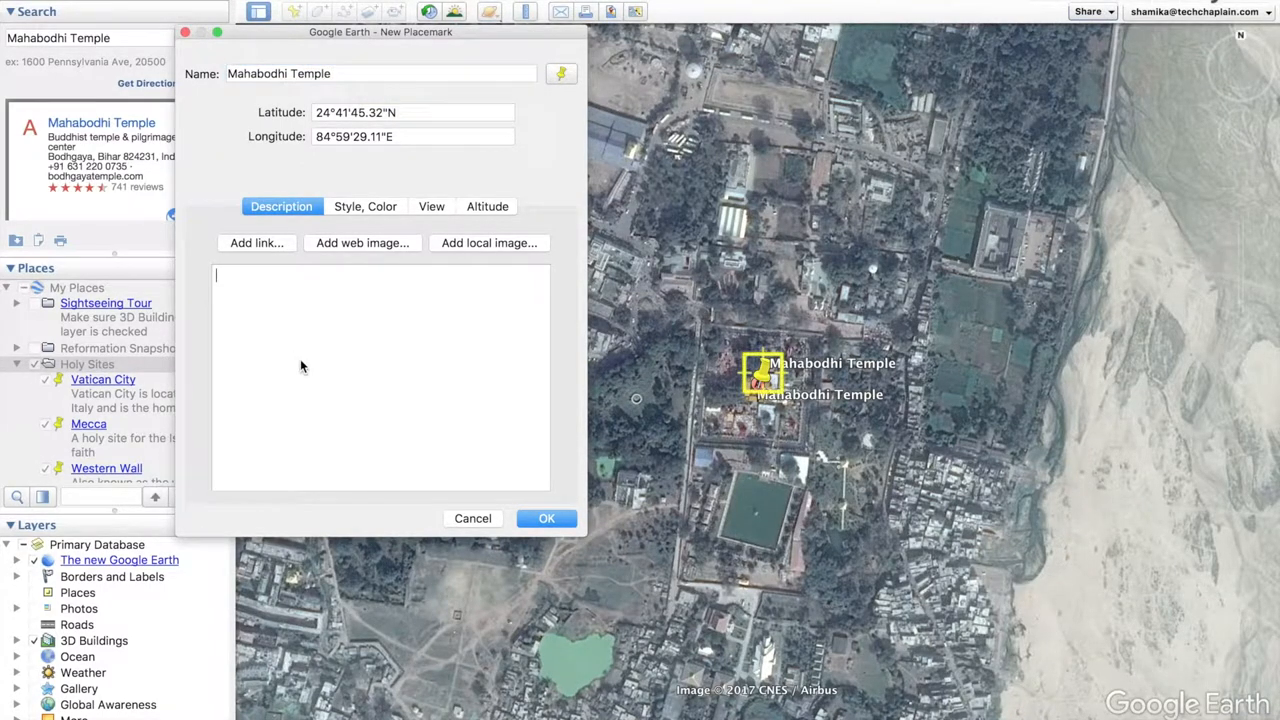
pyautogui.write('Part of a')
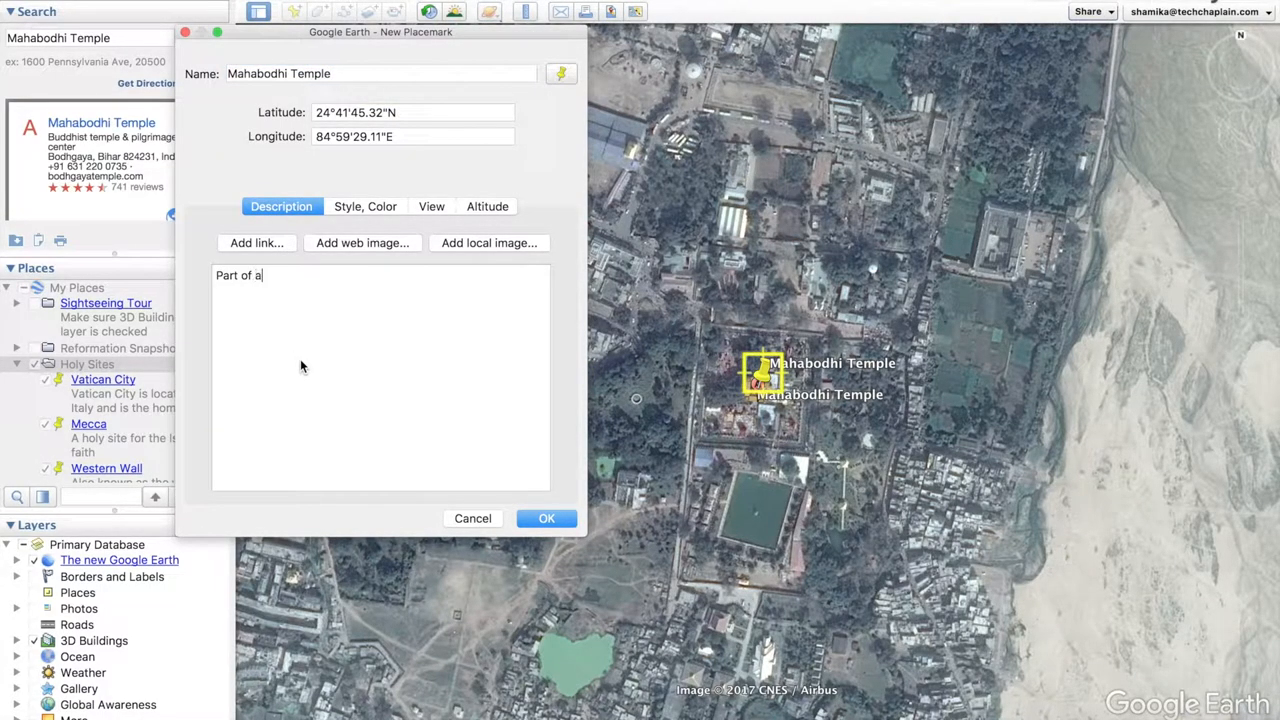
pyautogui.write('Buddhist pilgrimage')
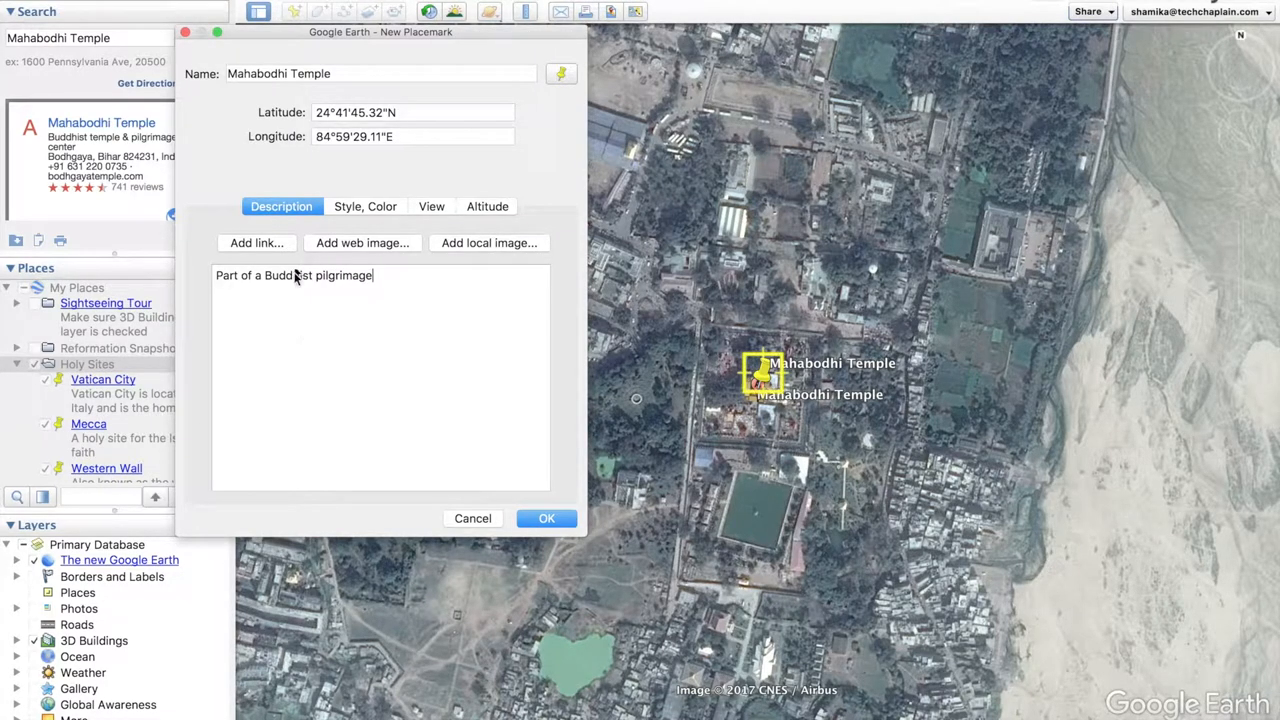
pyautogui.click(362, 244)
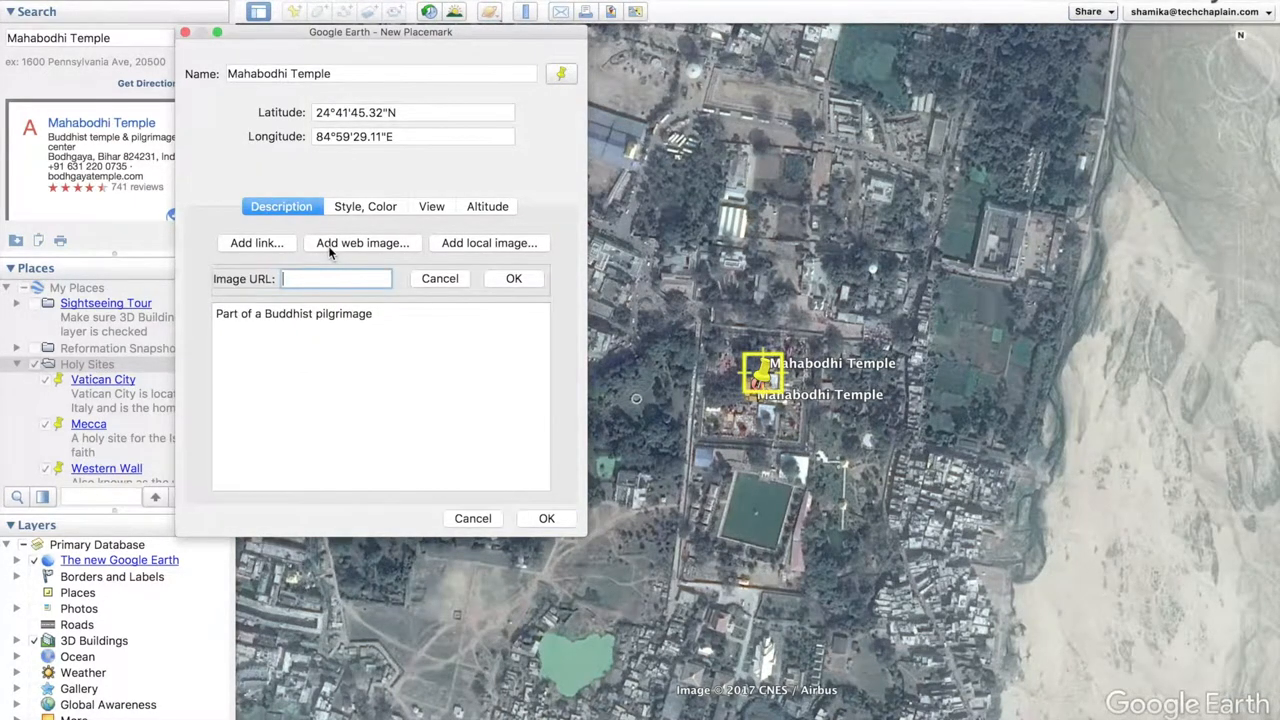
# Embed Mahabodhitemple.jpg from Downloads and add the 'By Bpilgrim - Own work, CC BY-SA 2.5' Wikimedia credit
pyautogui.click(488, 244)
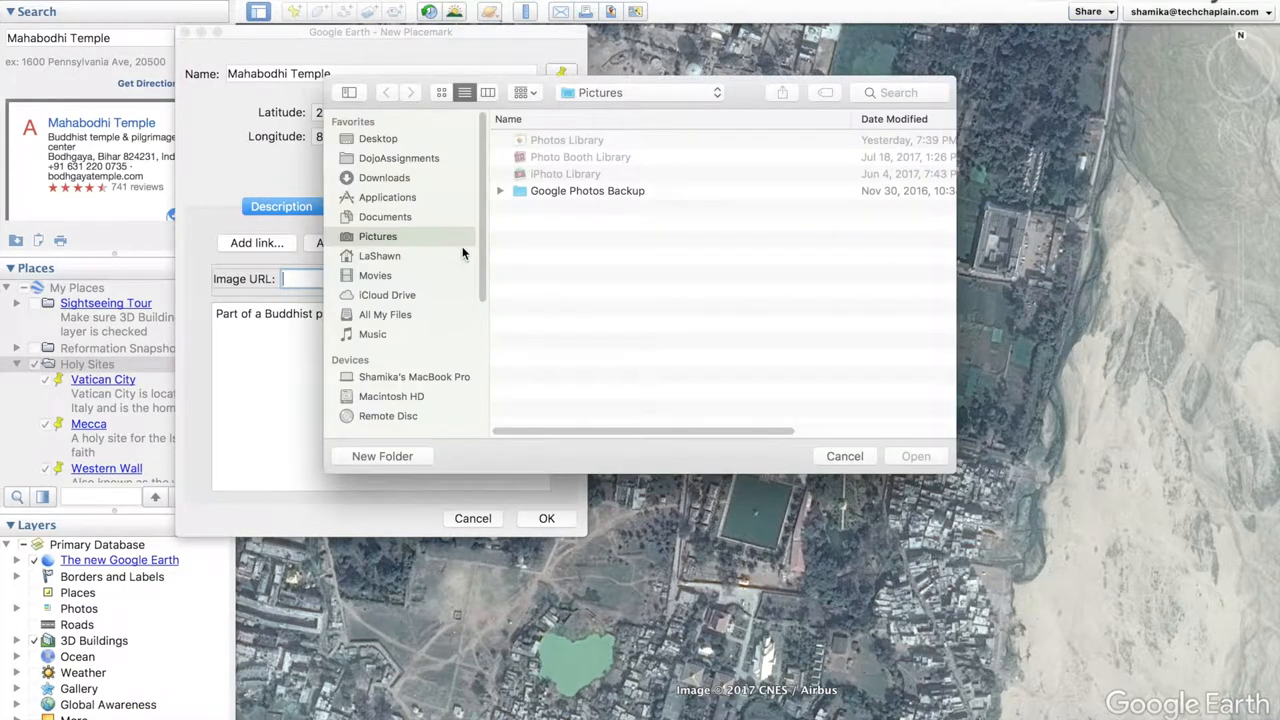
pyautogui.click(384, 176)
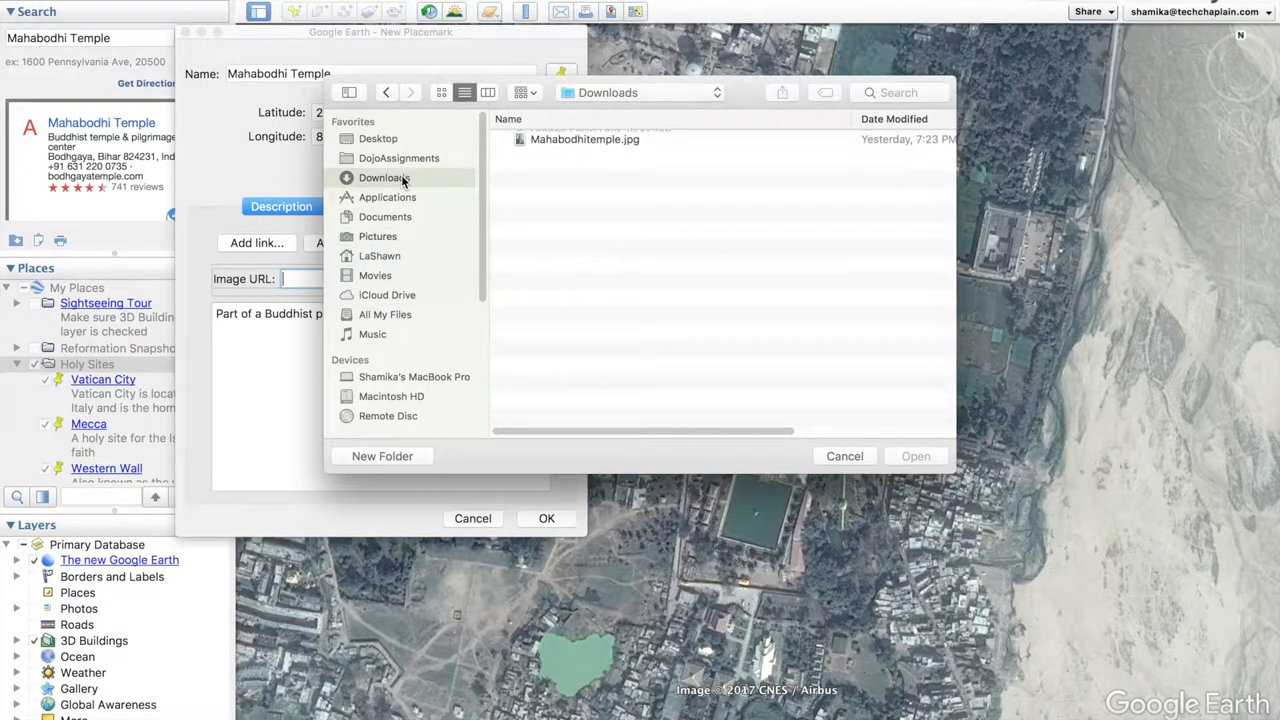
pyautogui.click(914, 456)
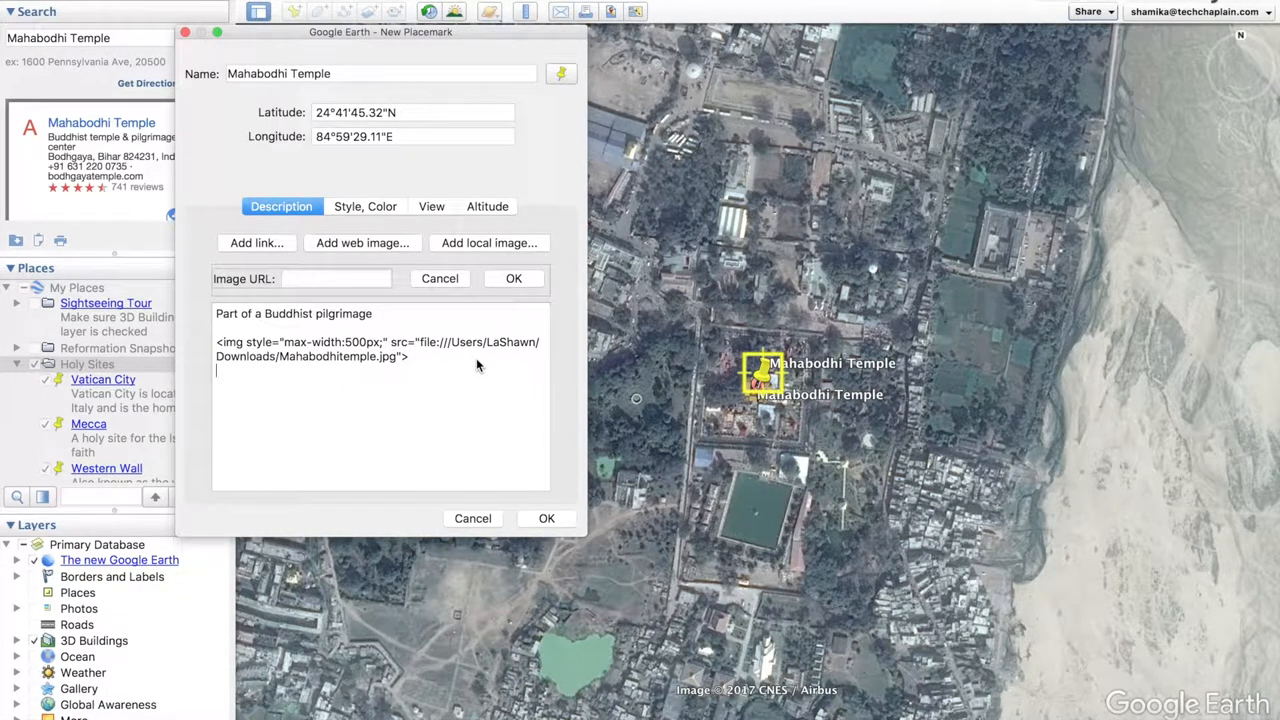
pyautogui.write('By Bpilgrim - Own work, CC BY-SA 2.5, https://commons.wikimedia.org/w/index.php?curid=1762492')
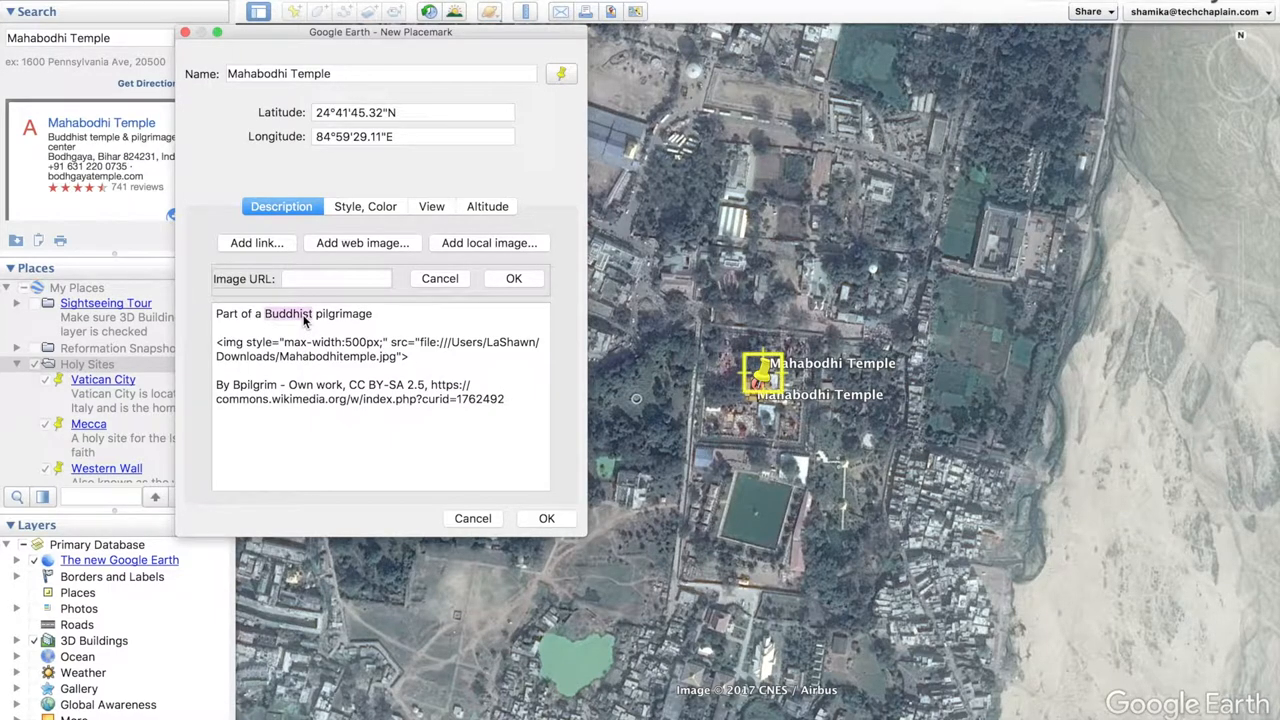
pyautogui.moveTo(356, 328)
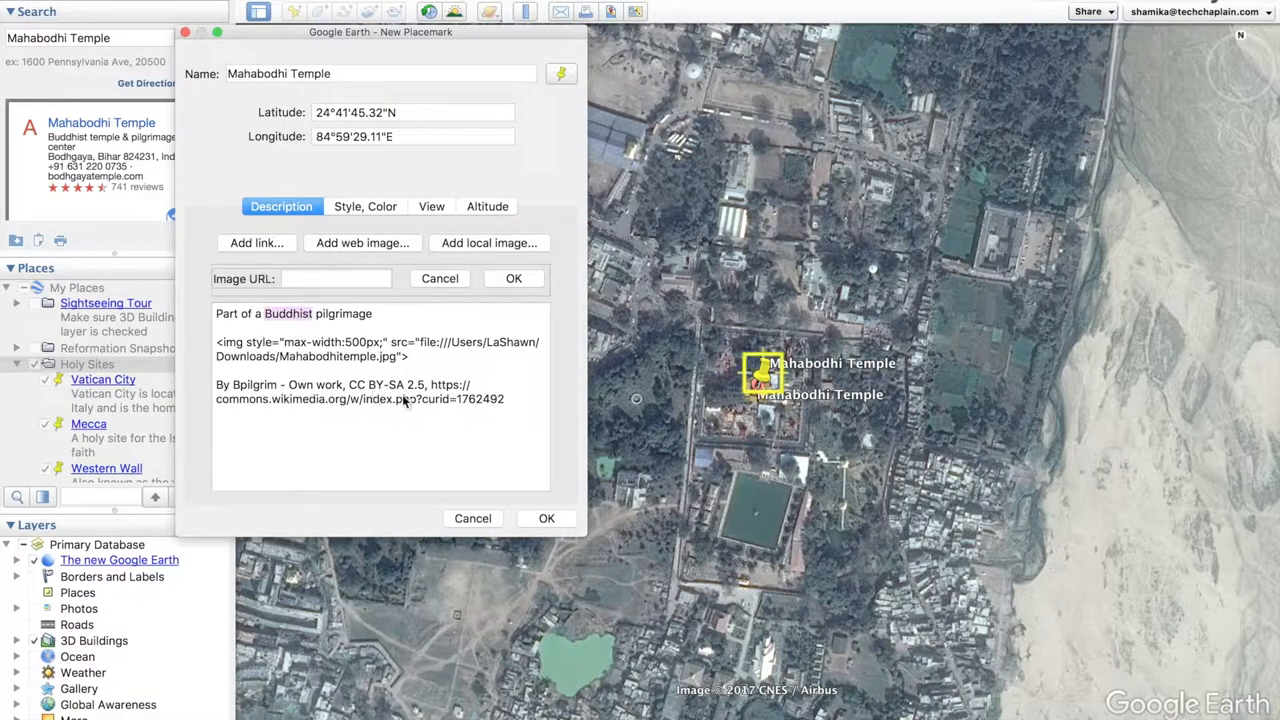
# Save the placemark, view its photo balloon, then clear the Mahabodhi Temple search result
pyautogui.click(546, 518)
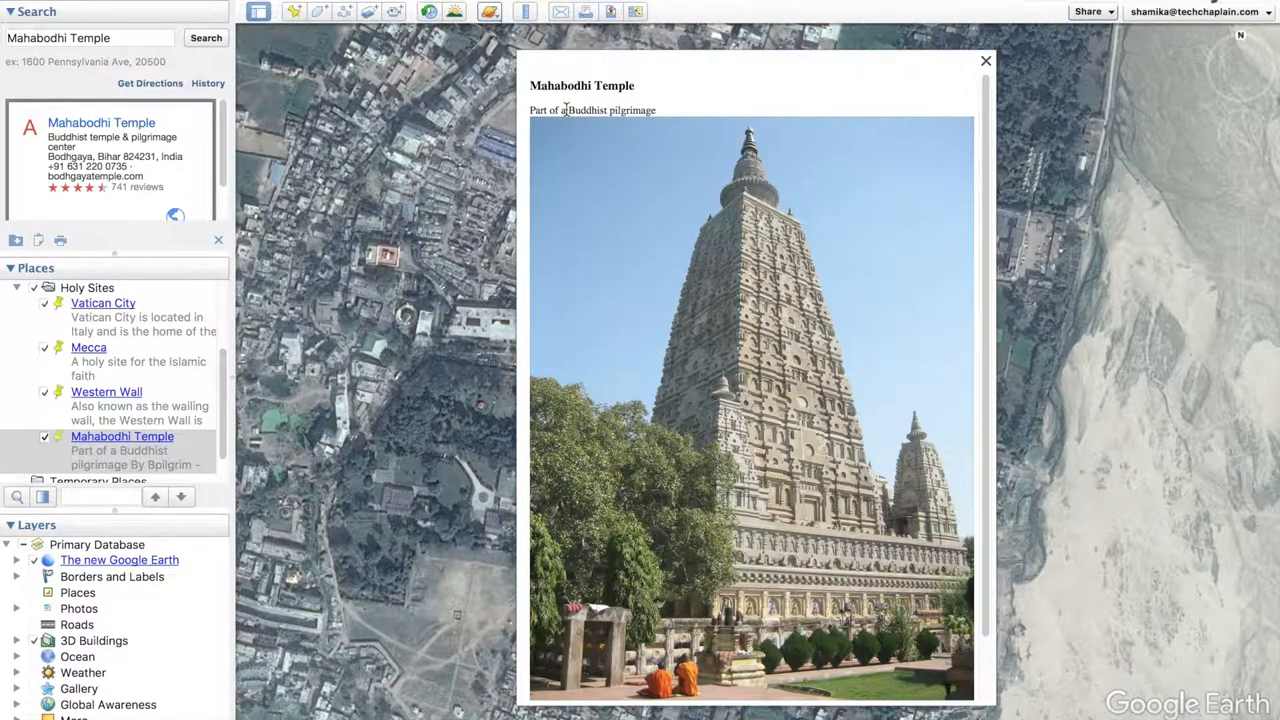
pyautogui.moveTo(630, 328)
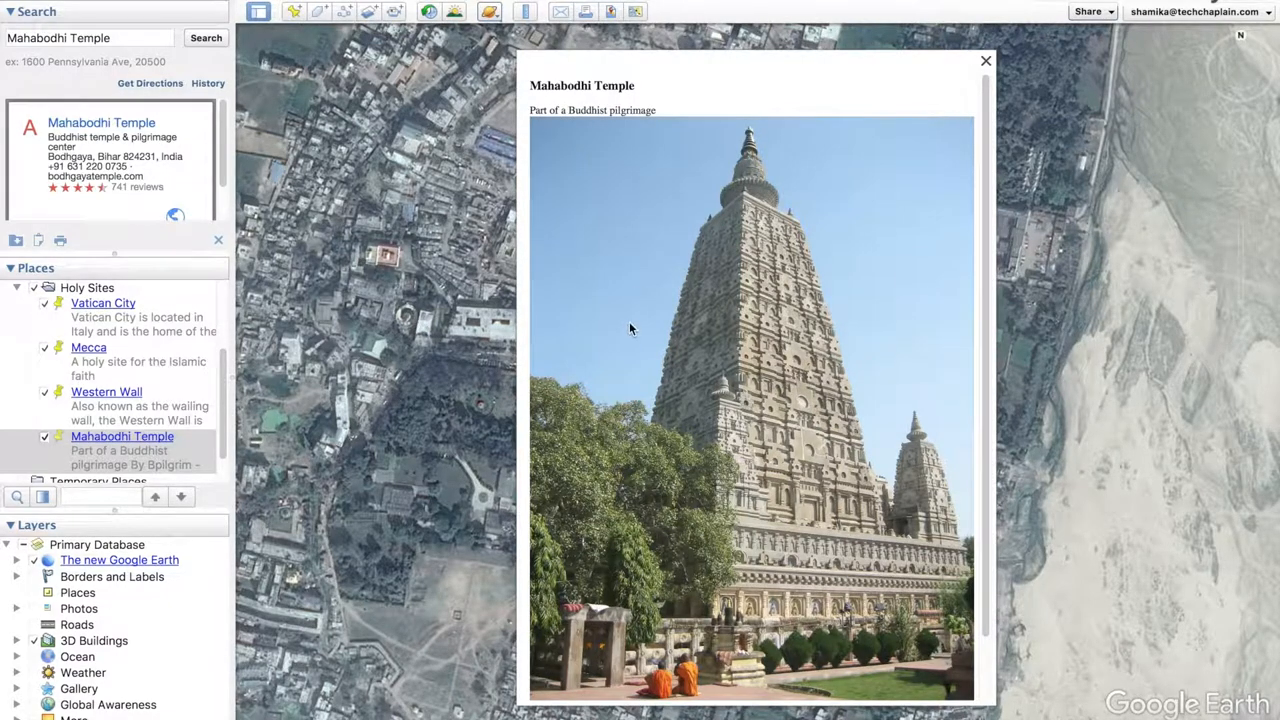
pyautogui.scroll(-3)
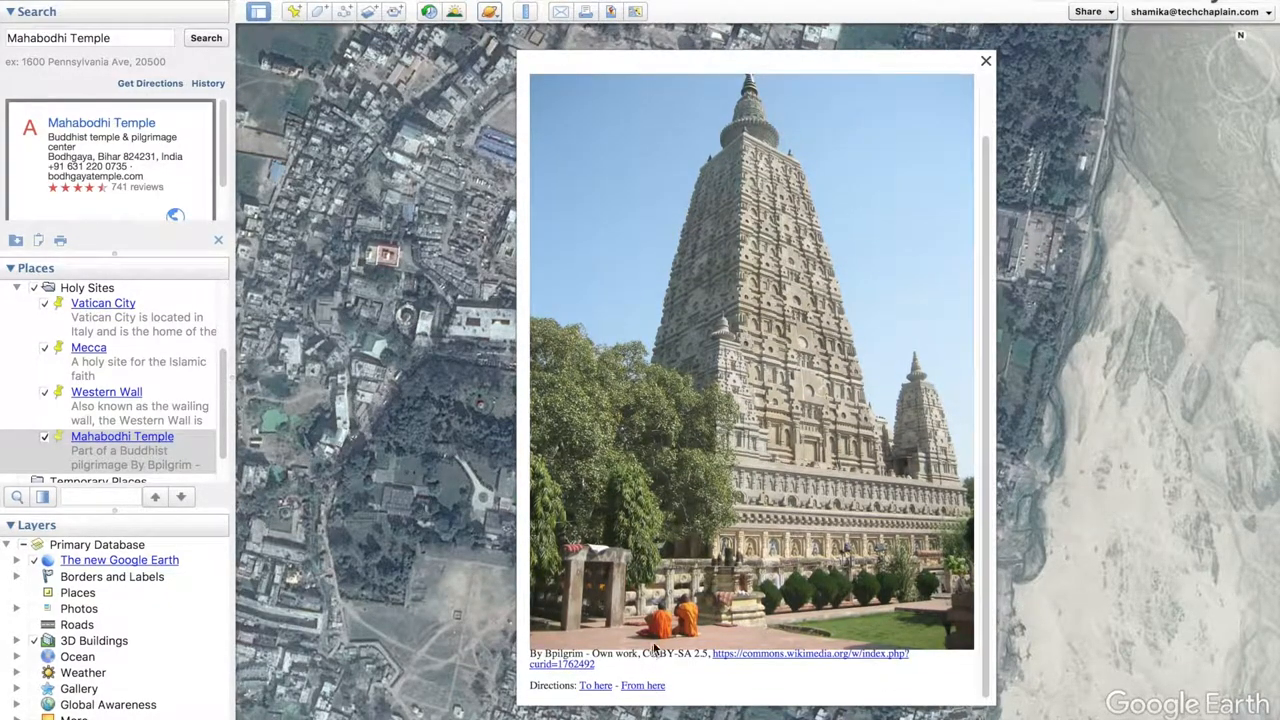
pyautogui.click(984, 60)
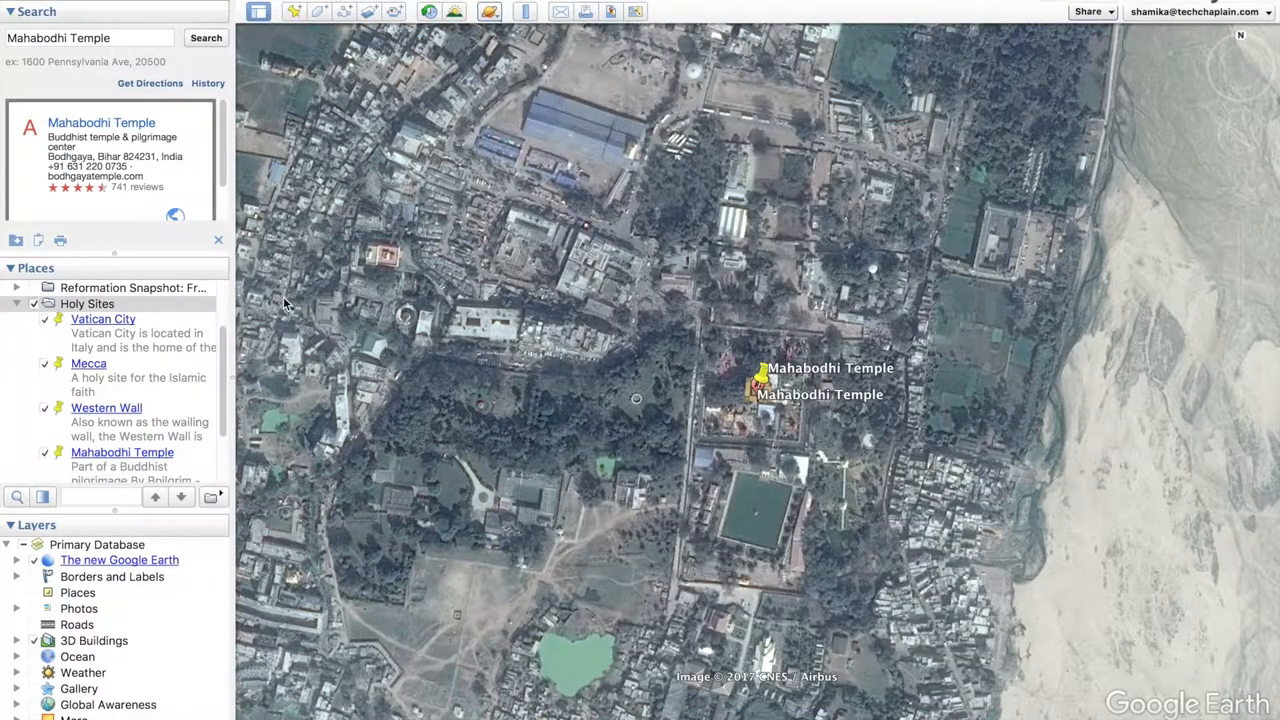
pyautogui.moveTo(122, 452)
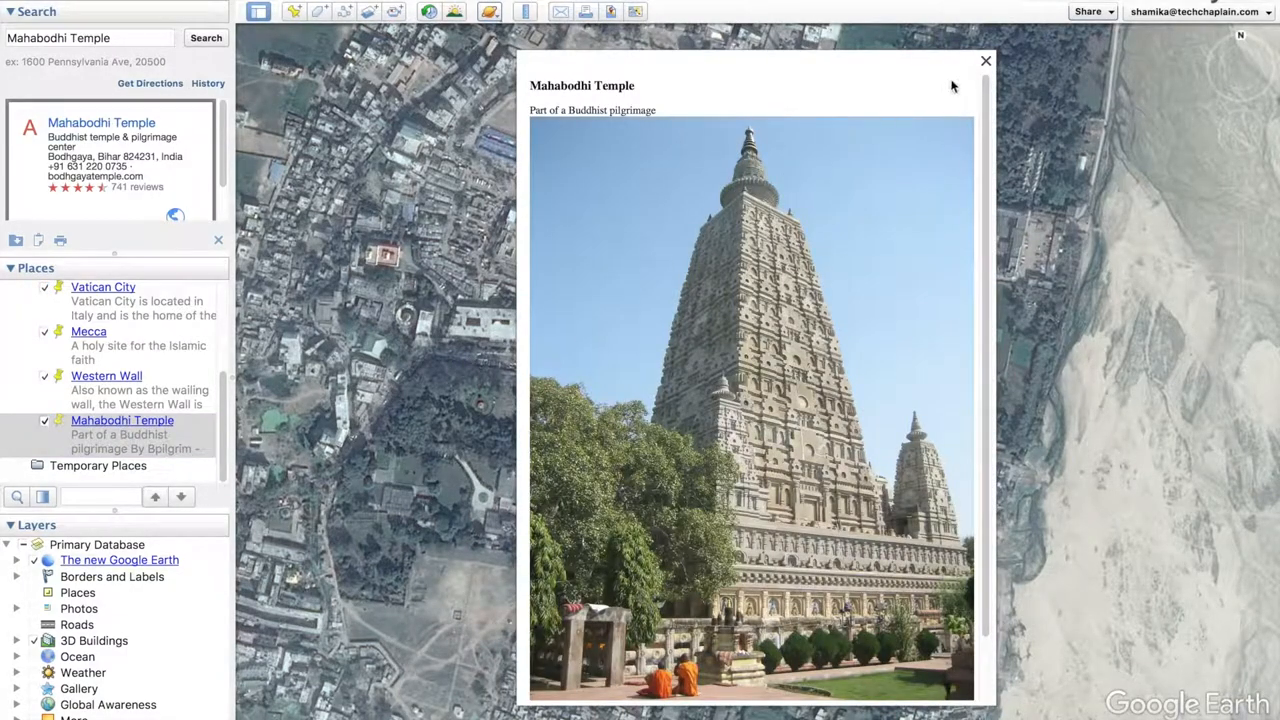
pyautogui.click(984, 60)
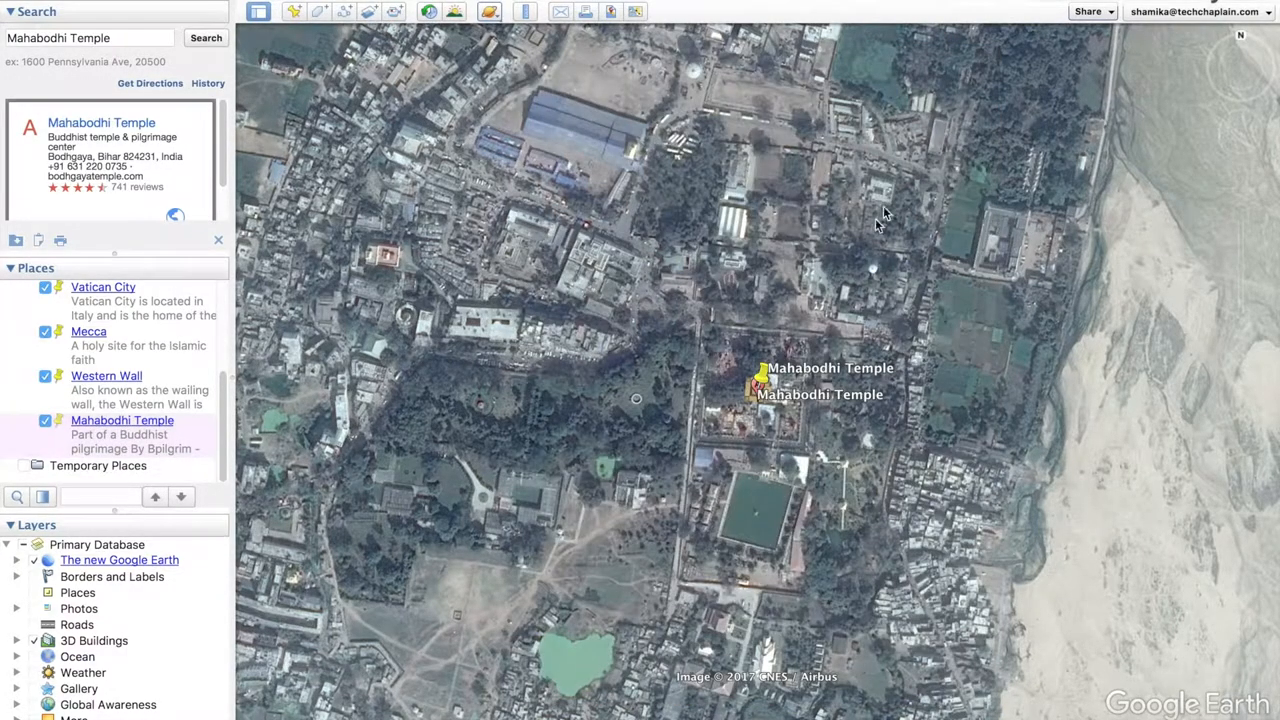
pyautogui.moveTo(310, 192)
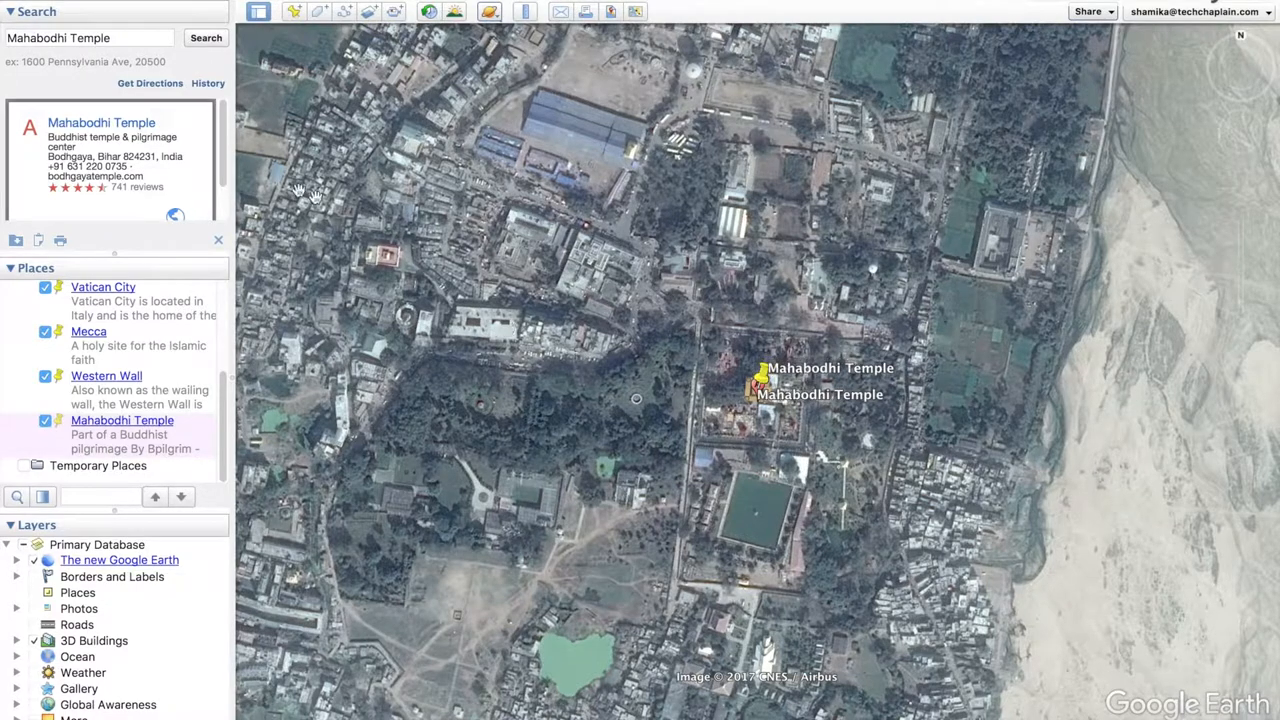
pyautogui.click(218, 240)
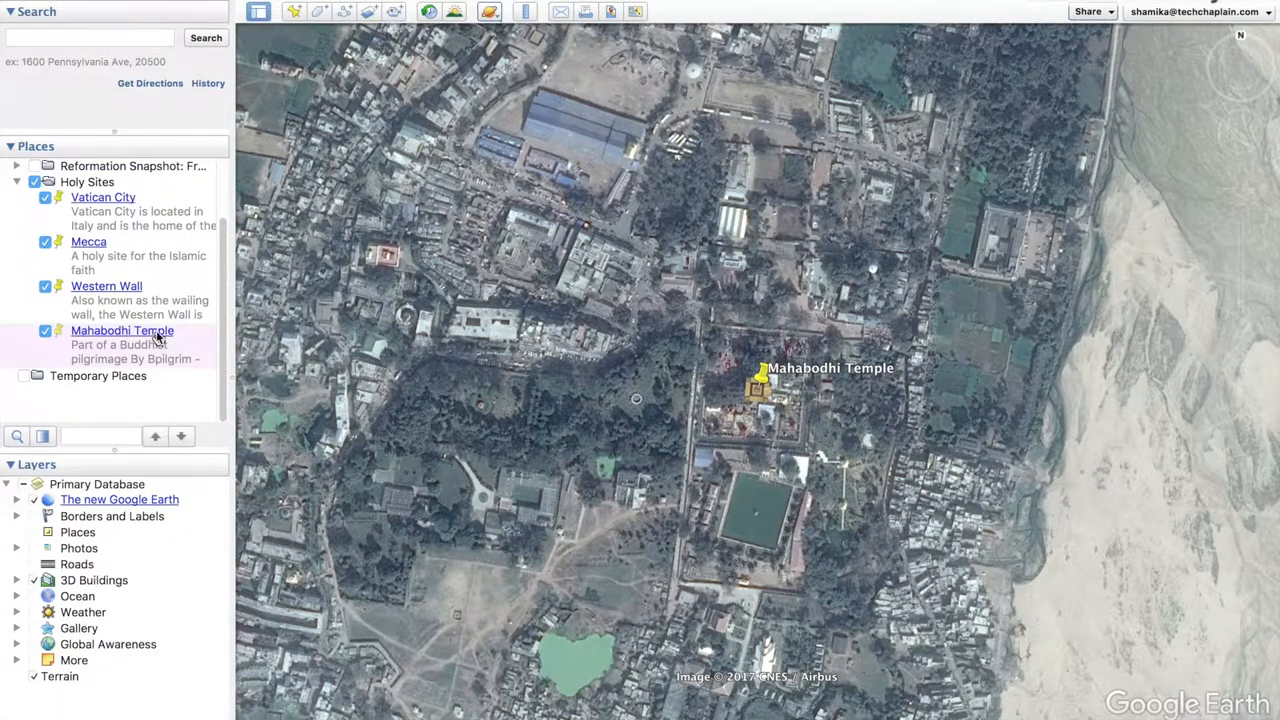
# Give the Mahabodhi Temple placemark the red A paddle icon via Get Info
pyautogui.rightClick(122, 330)
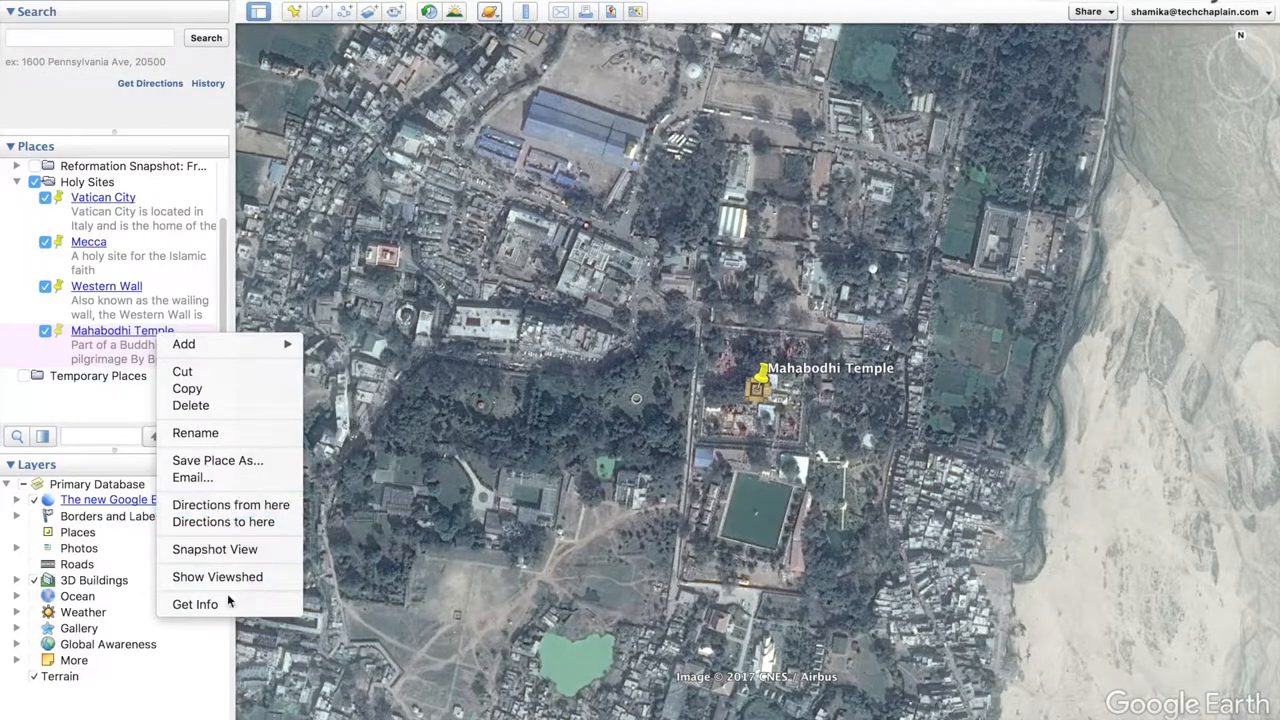
pyautogui.click(196, 604)
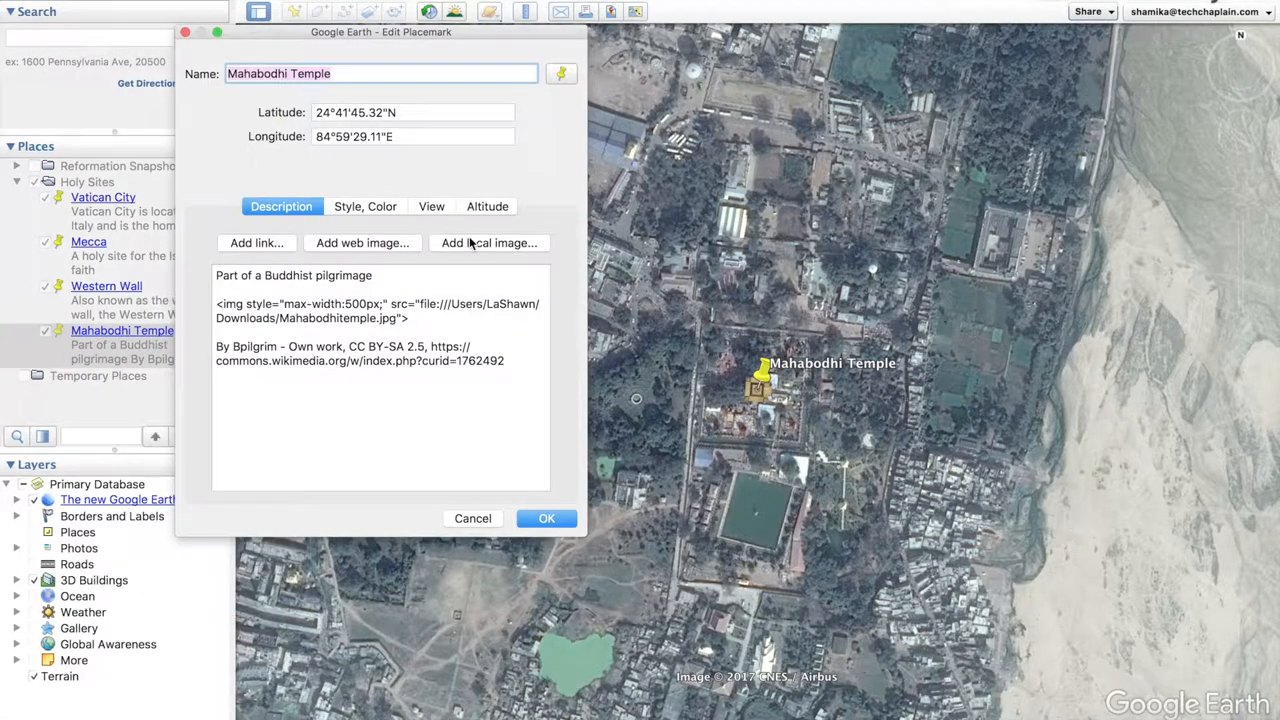
pyautogui.click(560, 72)
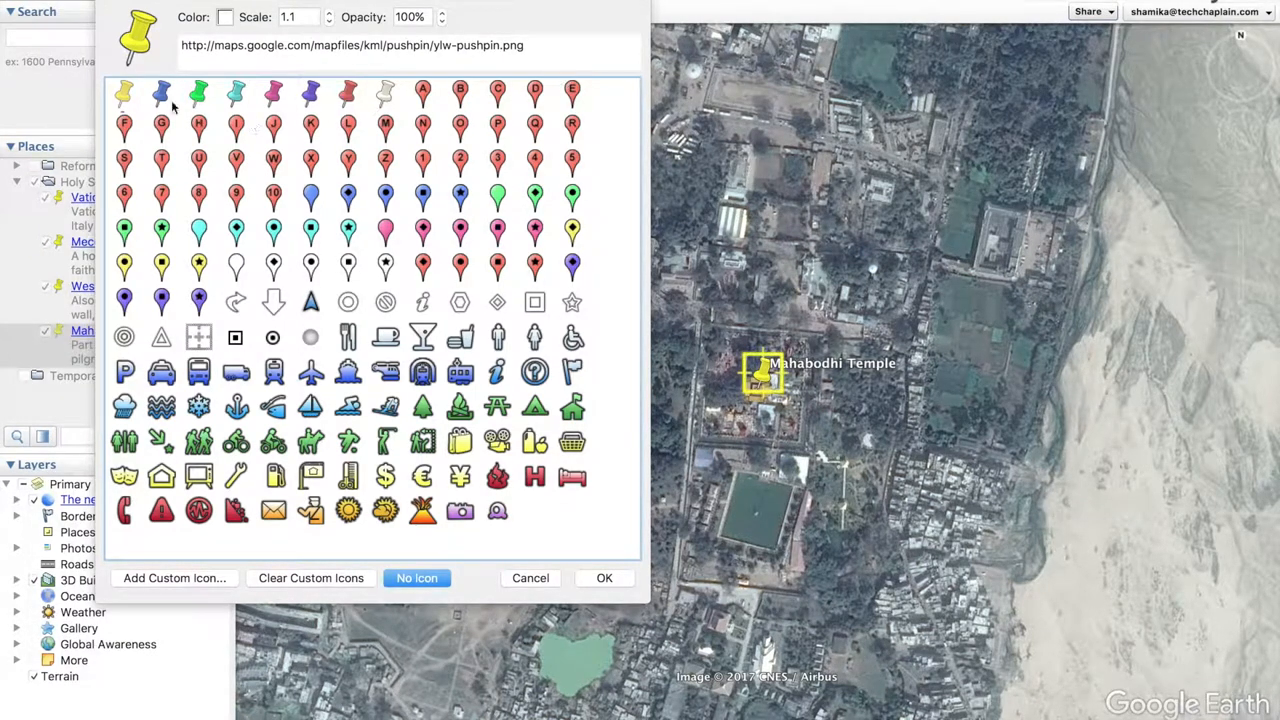
pyautogui.click(198, 94)
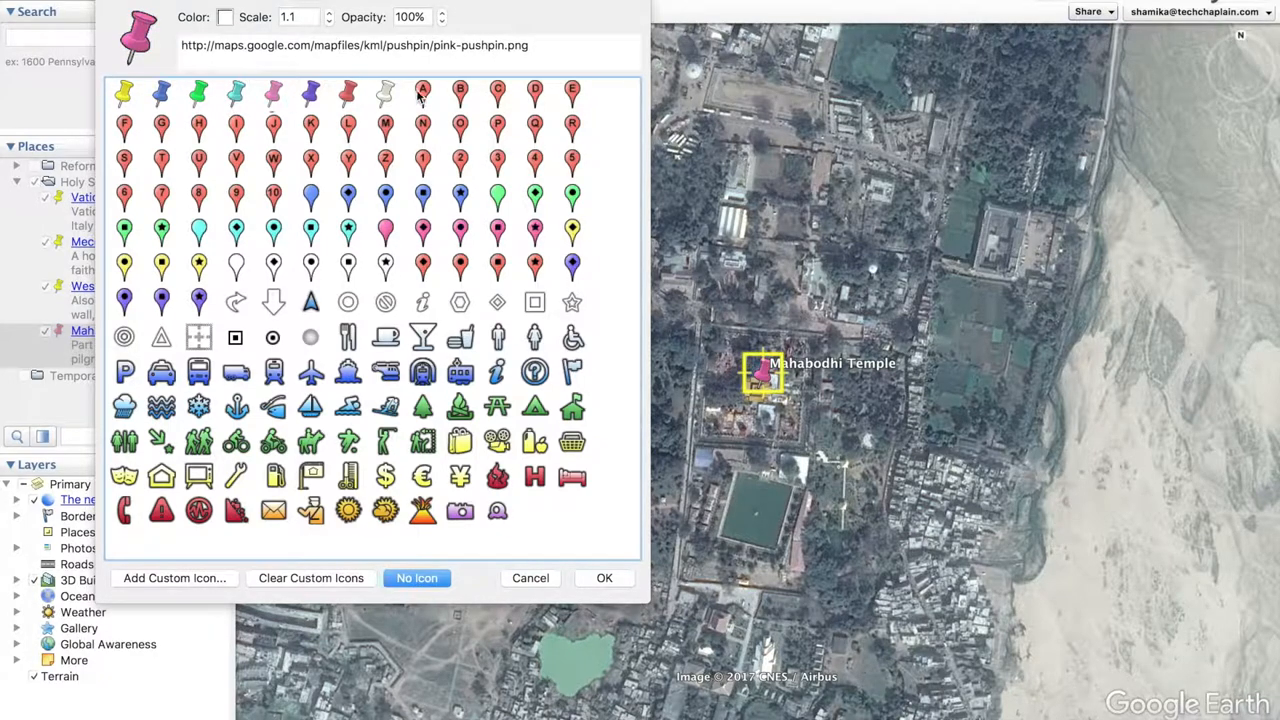
pyautogui.click(422, 92)
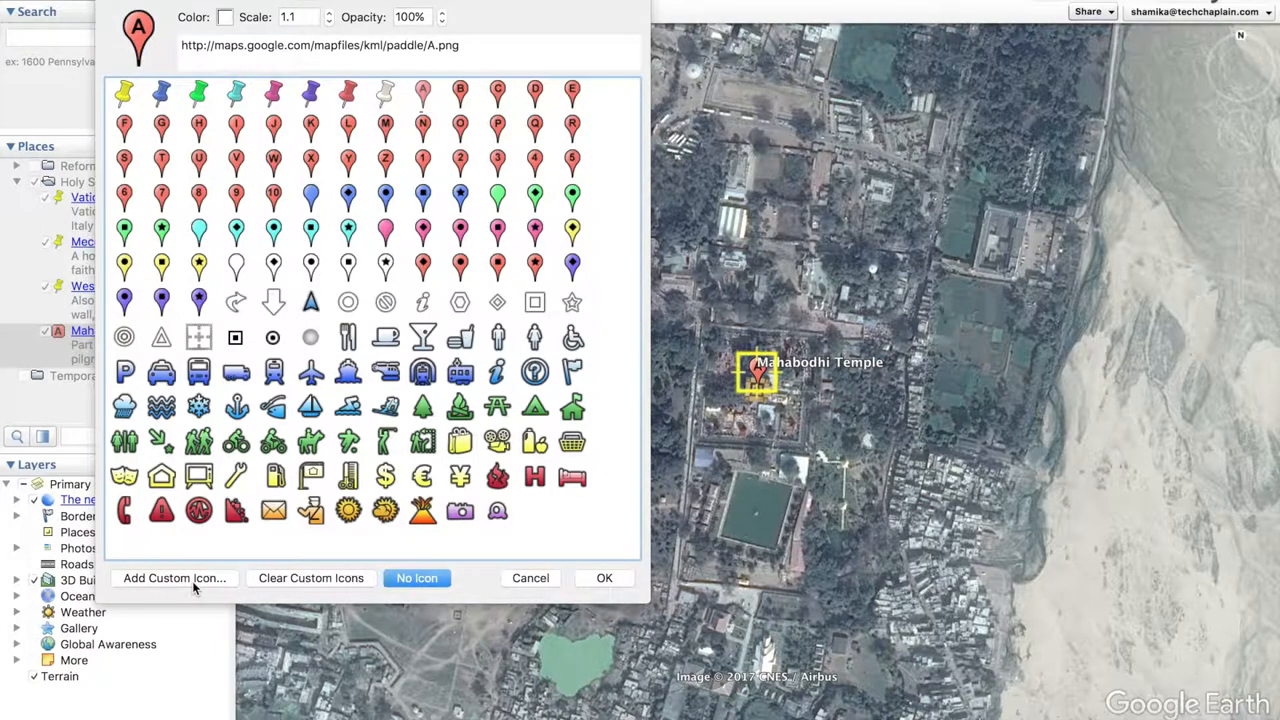
pyautogui.moveTo(556, 578)
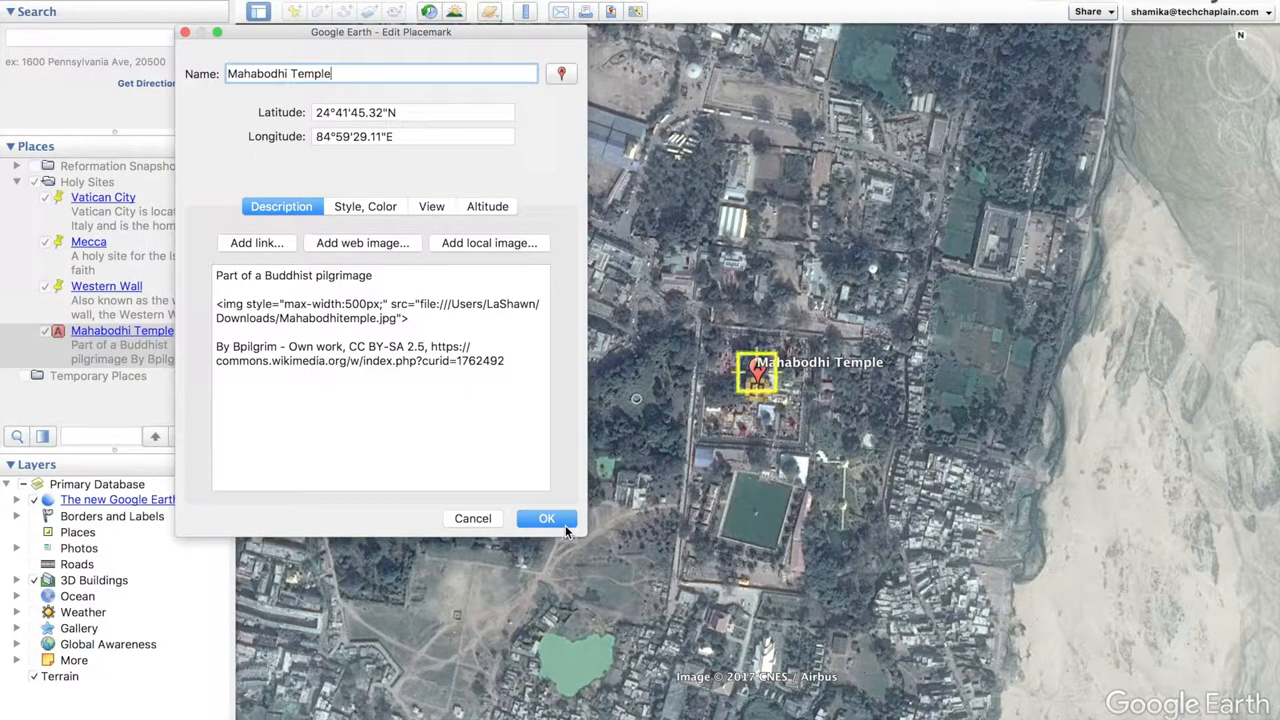
pyautogui.click(546, 518)
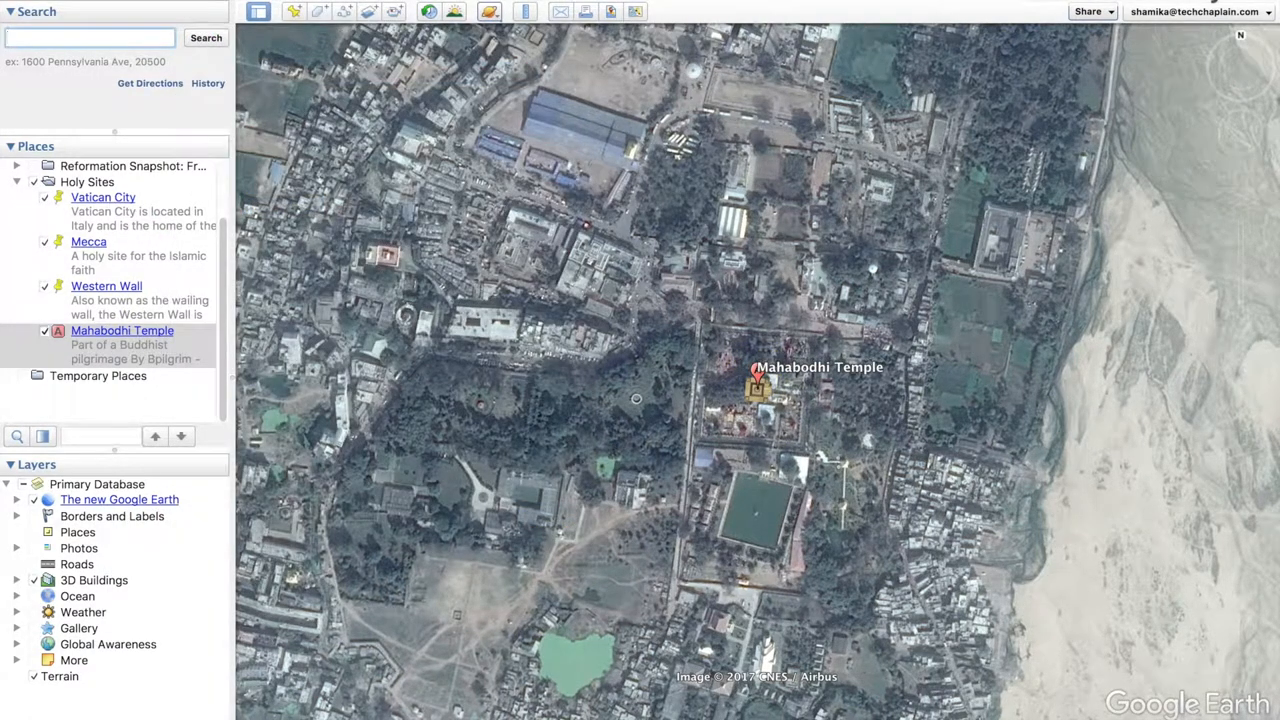
# In Touring preferences, keep Time Between Features at 10 and set Wait at Features to 4
pyautogui.click(204, 36)
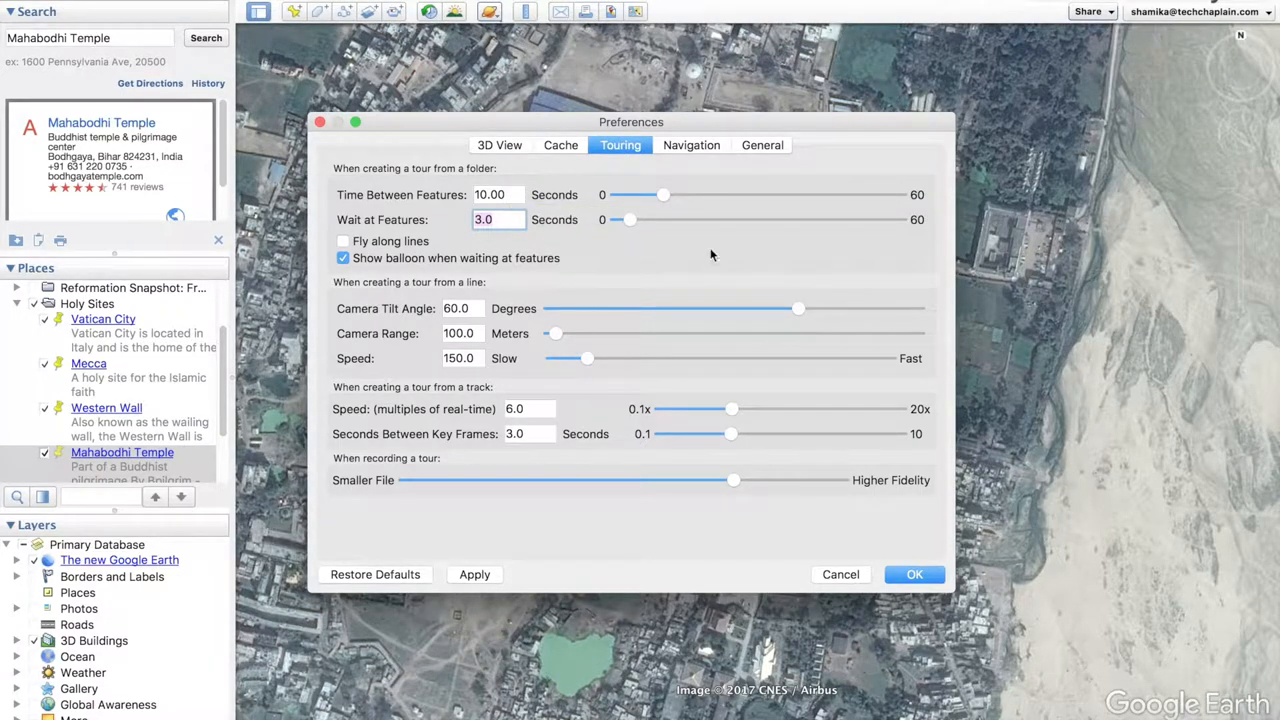
pyautogui.moveTo(666, 352)
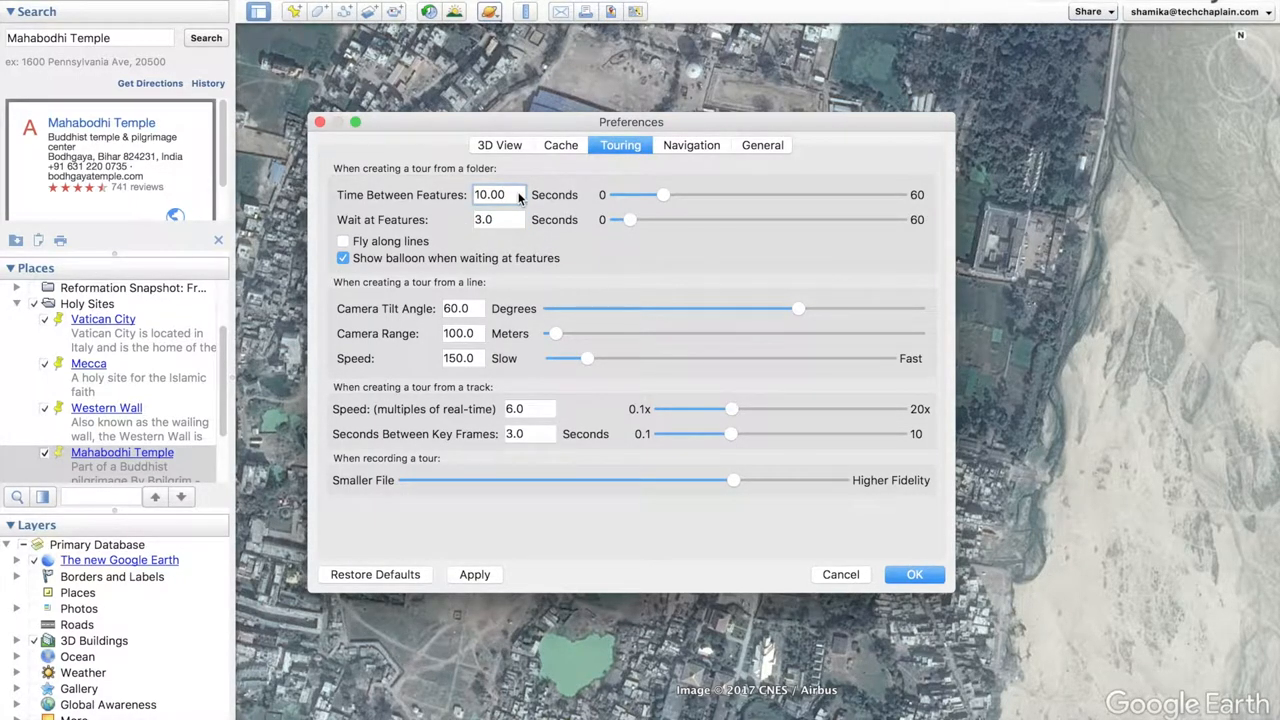
pyautogui.click(498, 218)
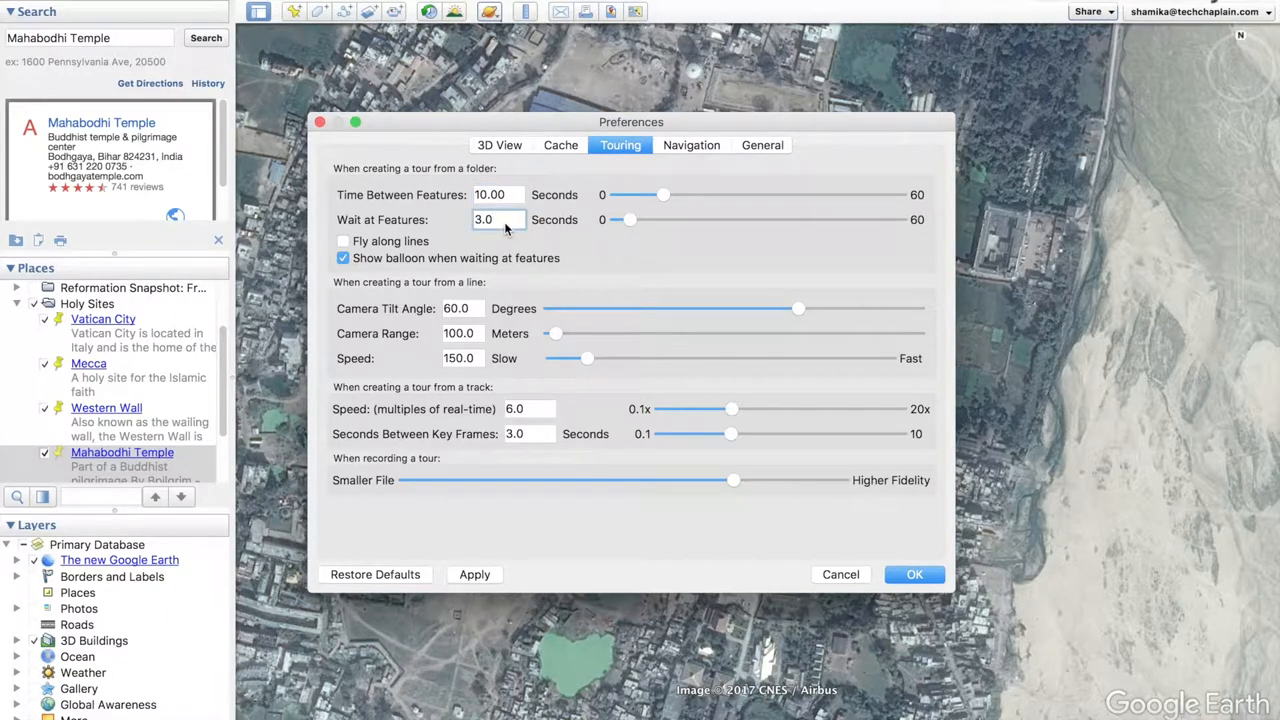
pyautogui.moveTo(400, 256)
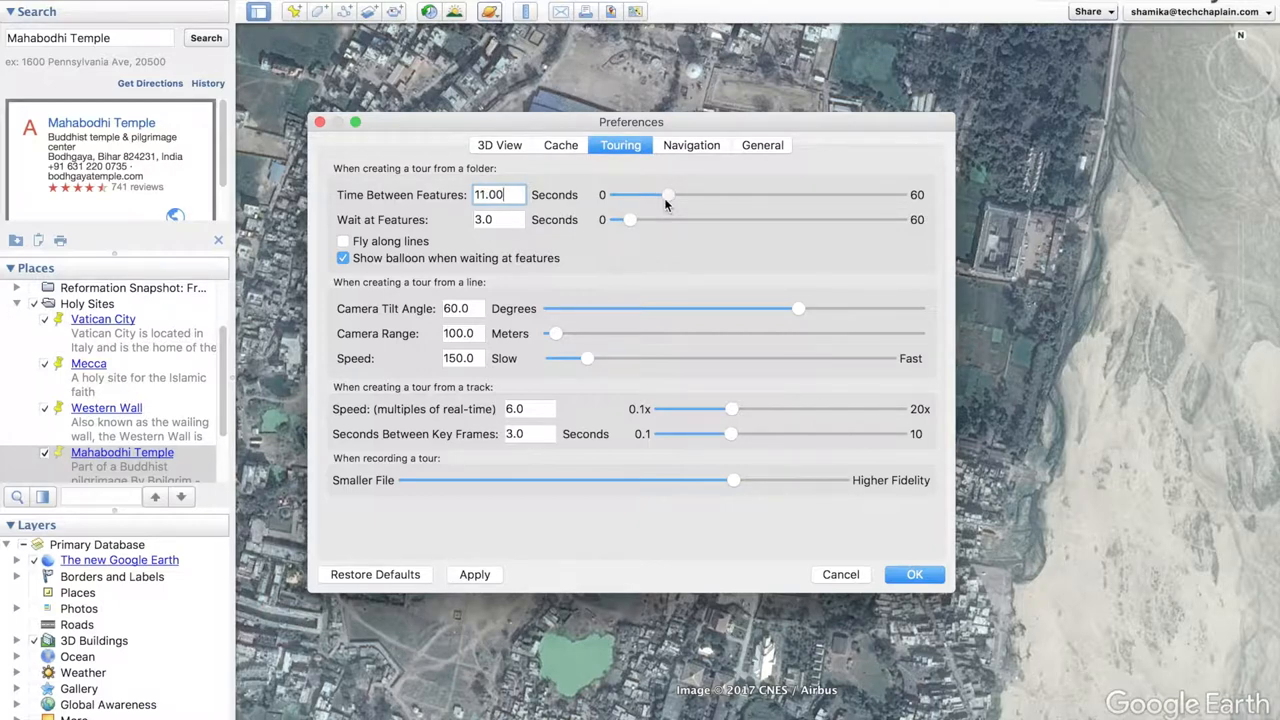
pyautogui.moveTo(668, 196); pyautogui.dragTo(718, 196)
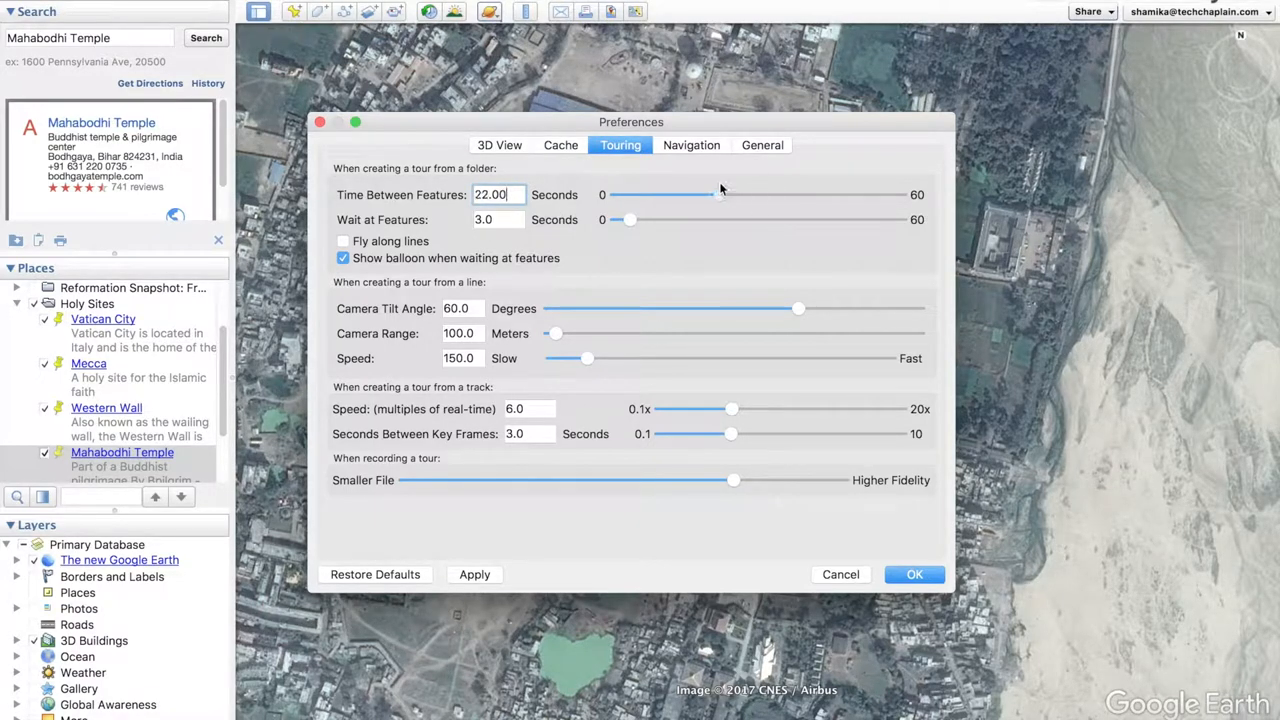
pyautogui.moveTo(720, 194); pyautogui.dragTo(668, 194)
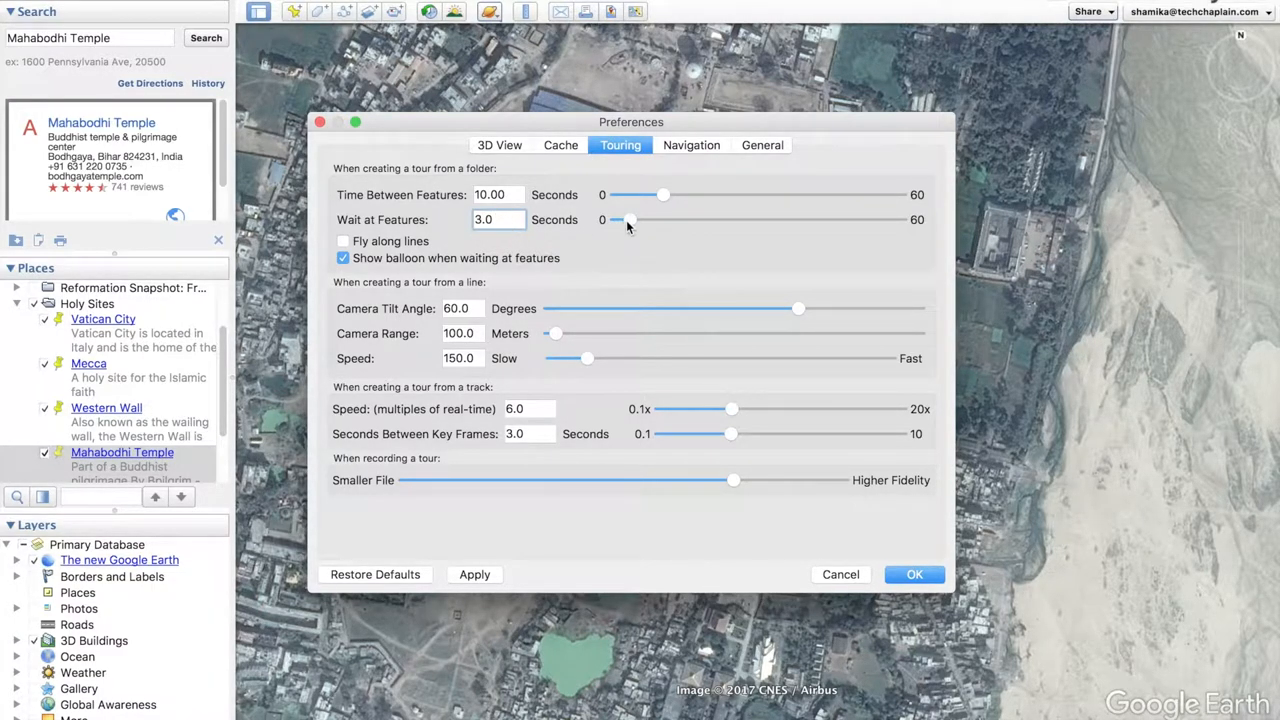
pyautogui.moveTo(616, 218); pyautogui.dragTo(632, 218)
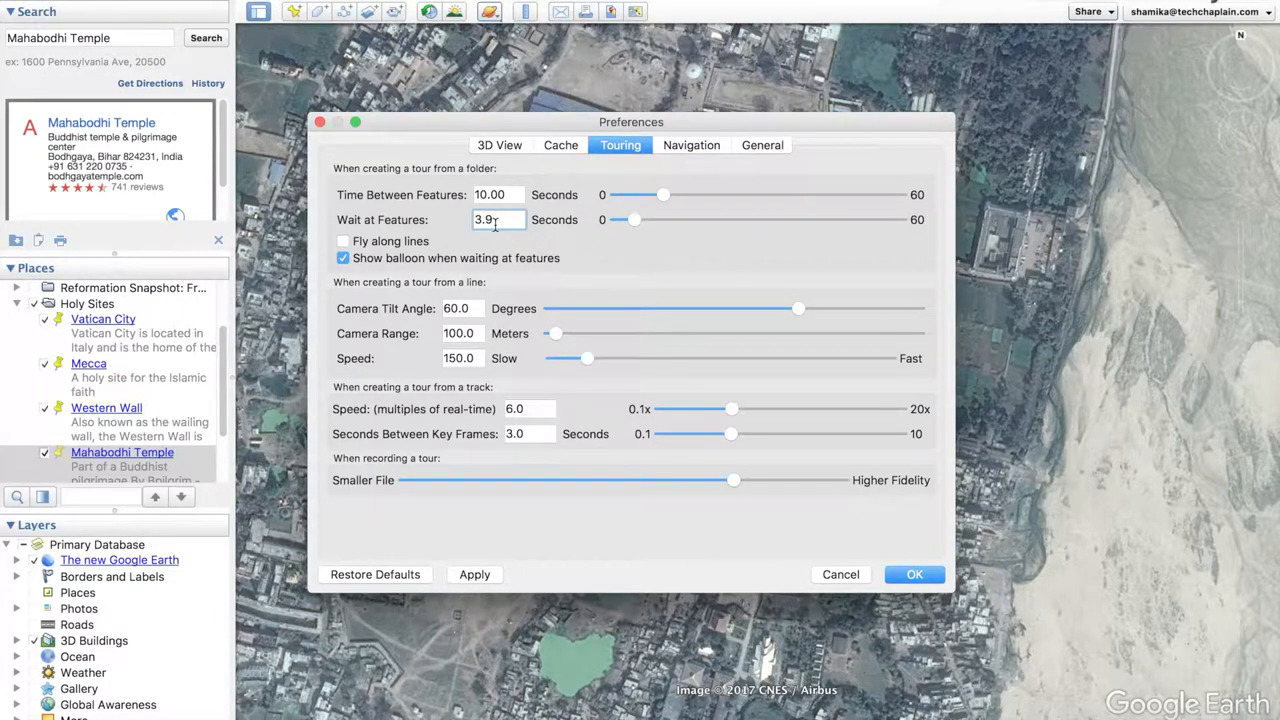
pyautogui.write('4.0')
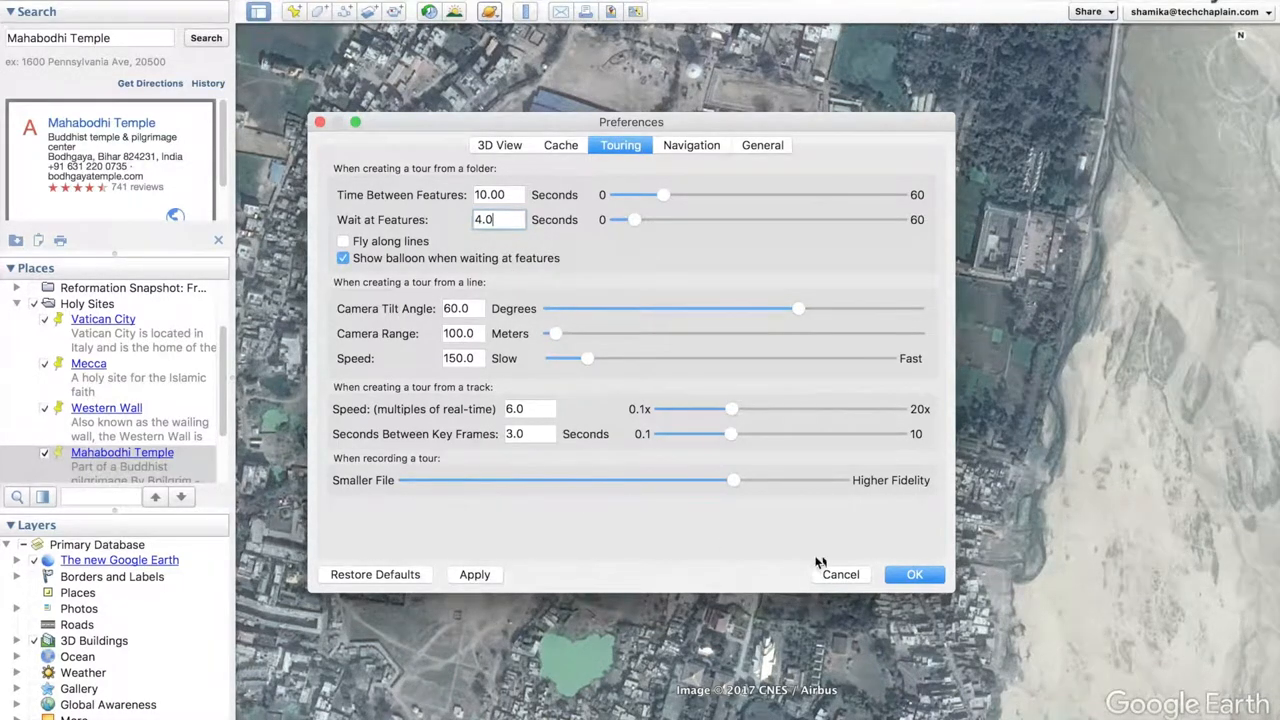
pyautogui.click(914, 574)
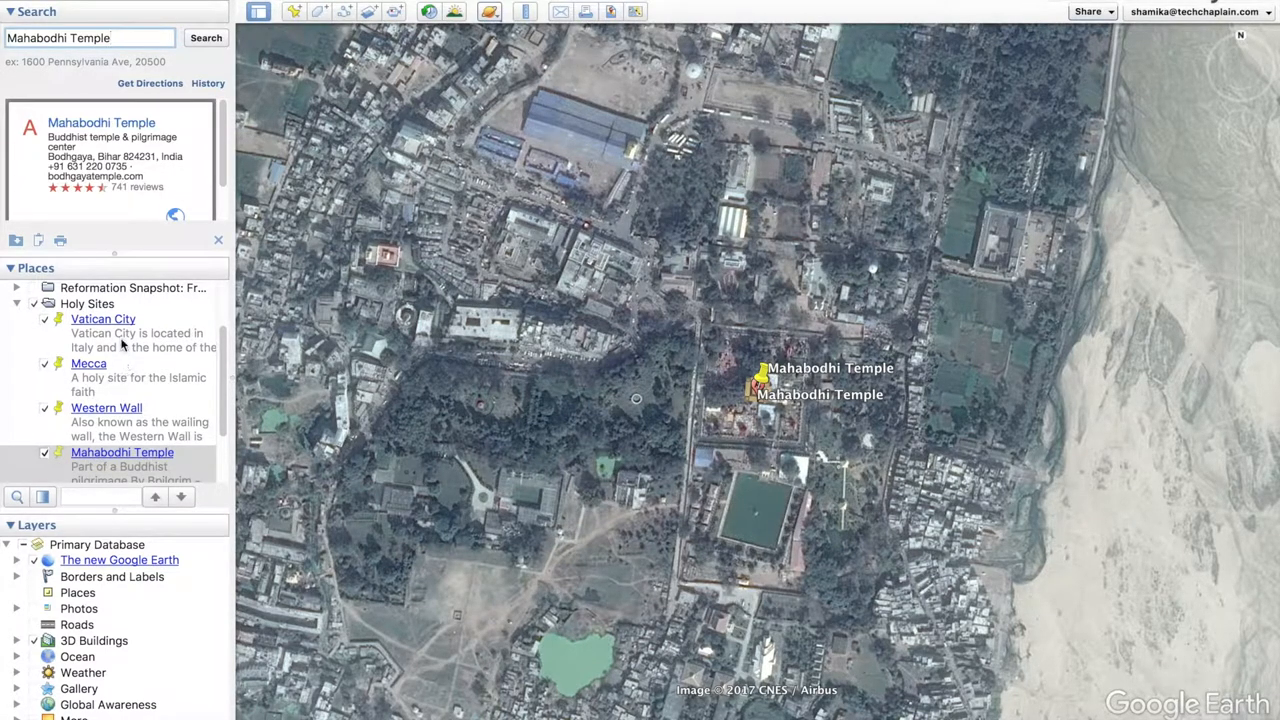
# Play the Holy Sites tour from Vatican City through Mecca to the Western Wall
pyautogui.click(32, 304)
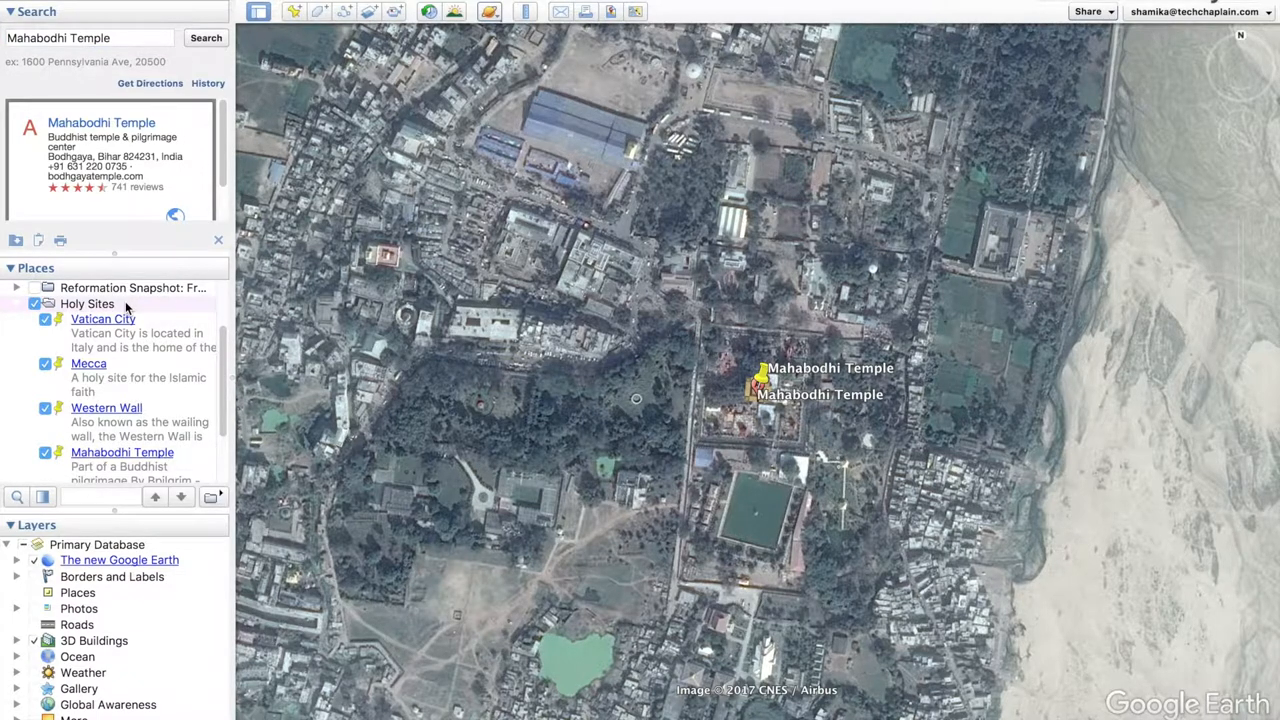
pyautogui.moveTo(204, 482)
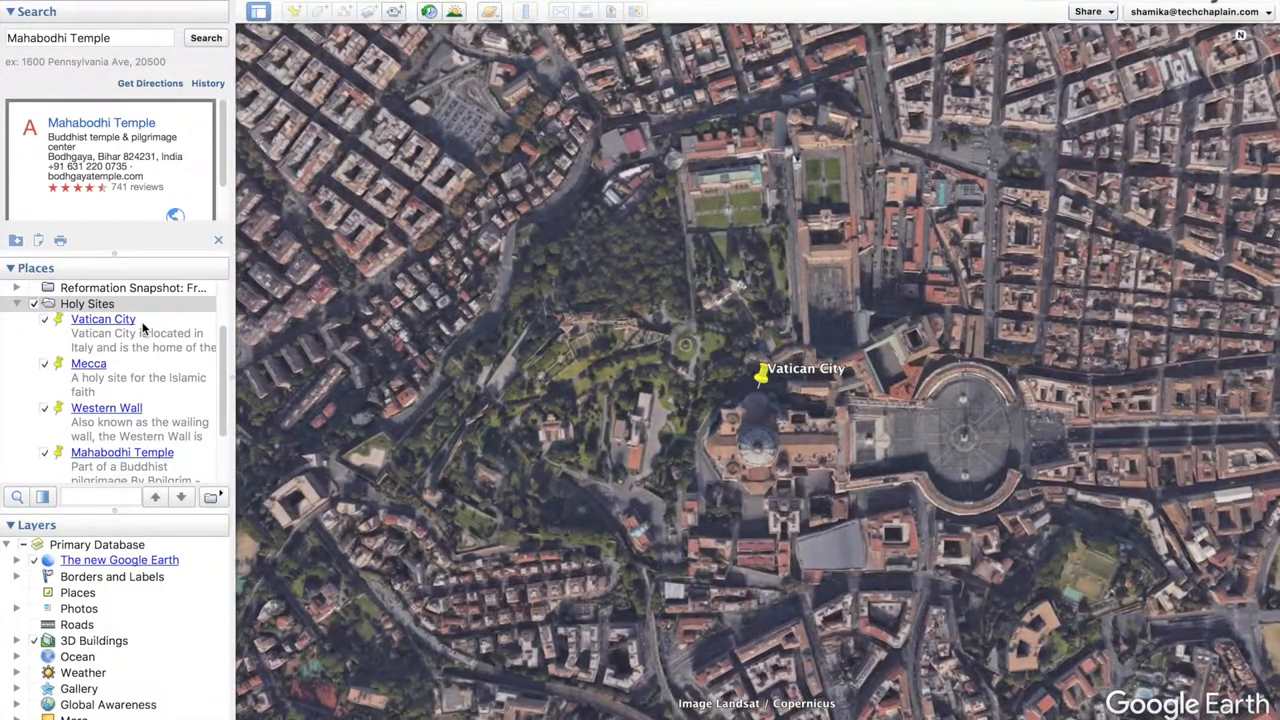
pyautogui.click(760, 376)
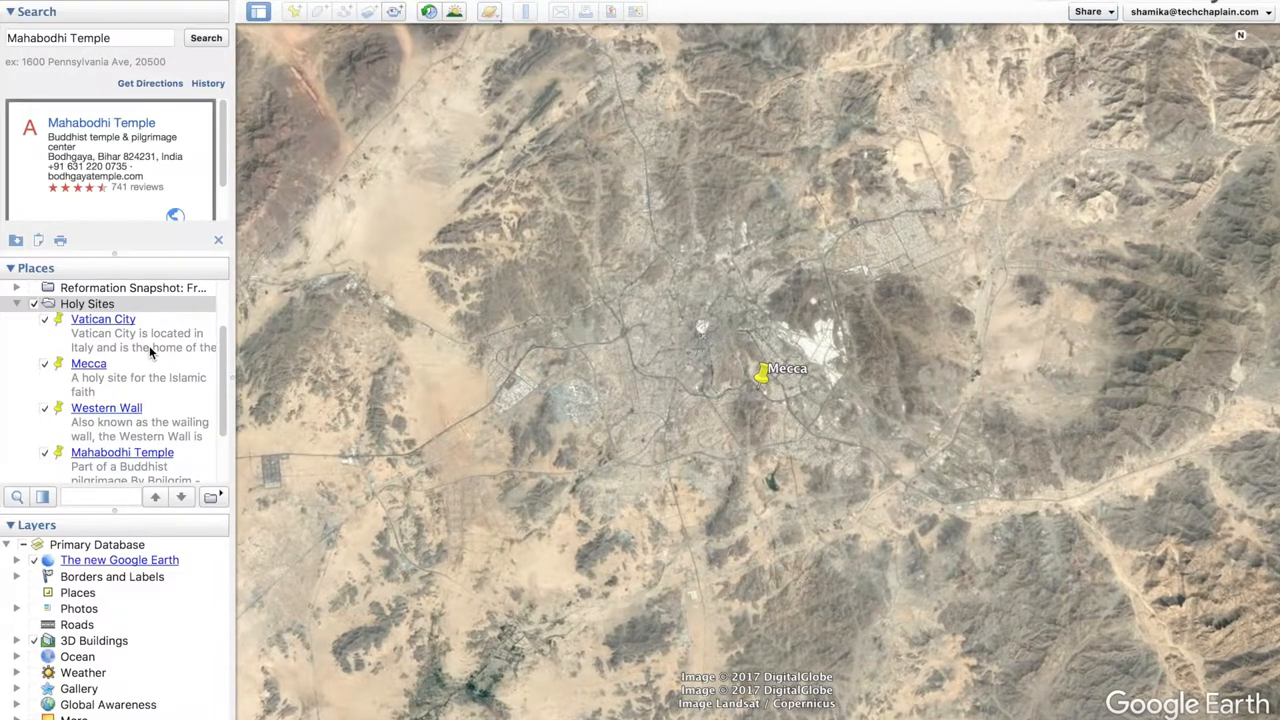
pyautogui.click(760, 372)
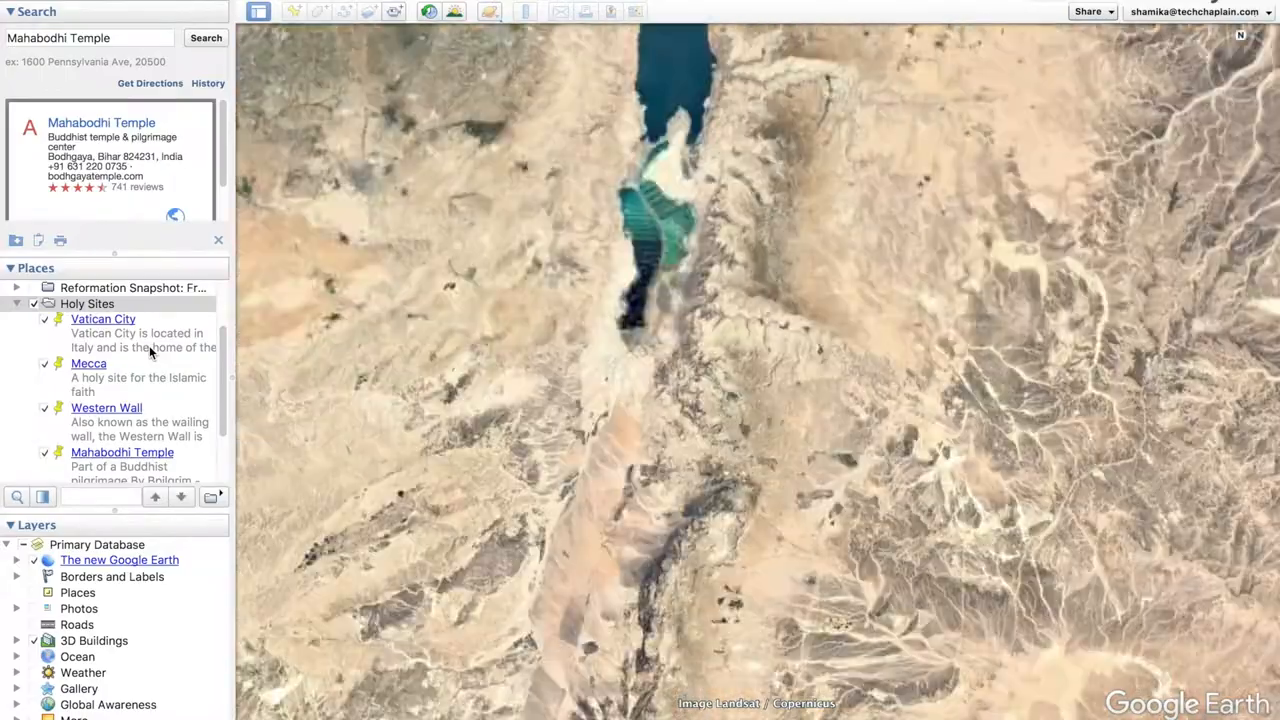
pyautogui.click(106, 408)
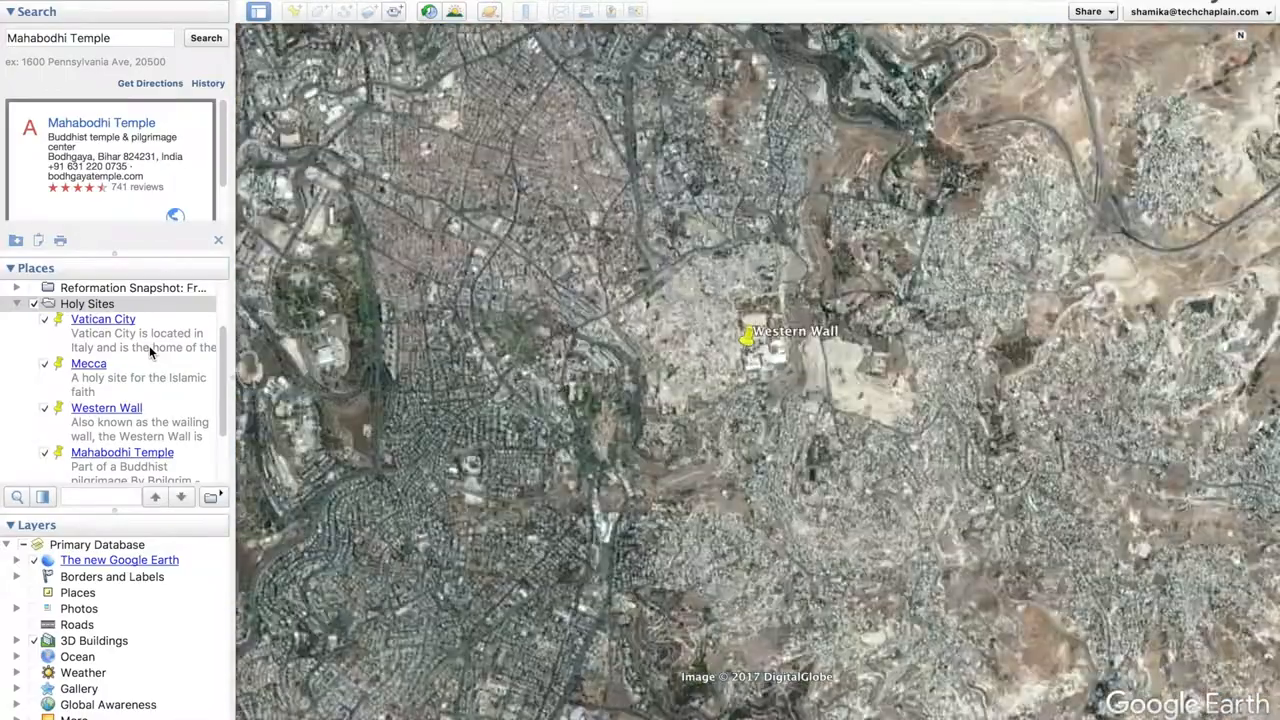
pyautogui.scroll(3)
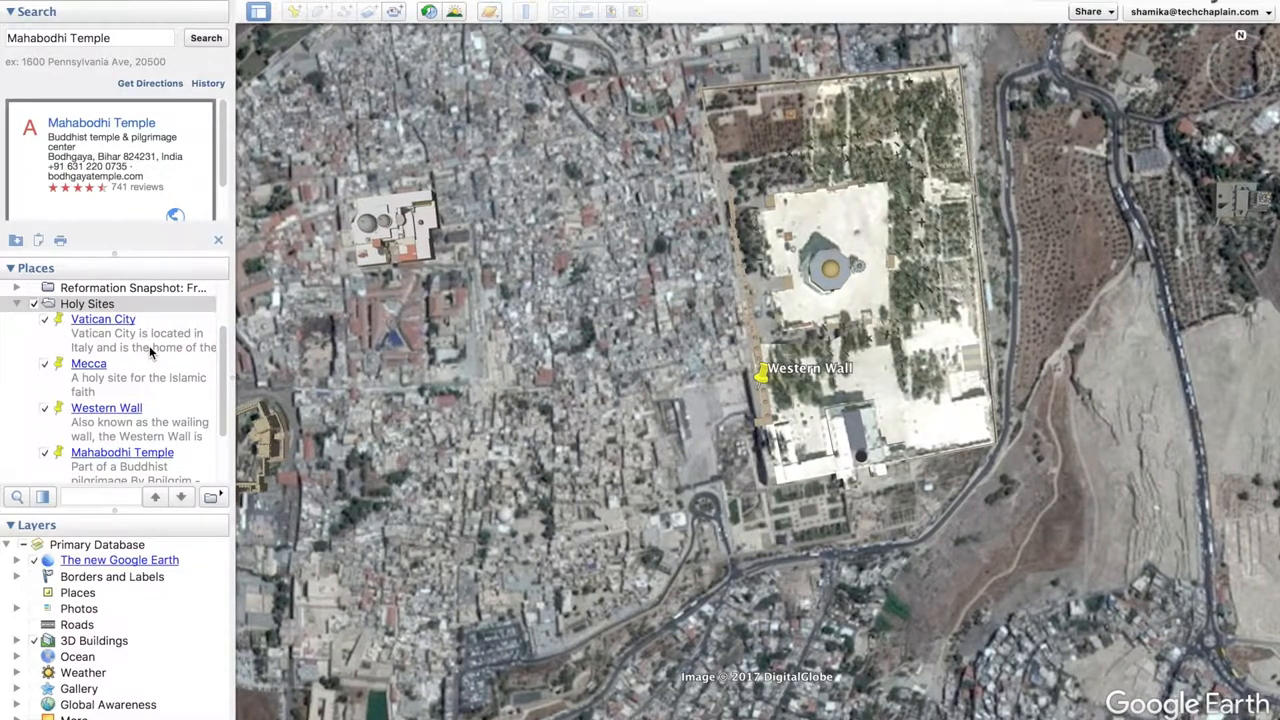
pyautogui.click(764, 372)
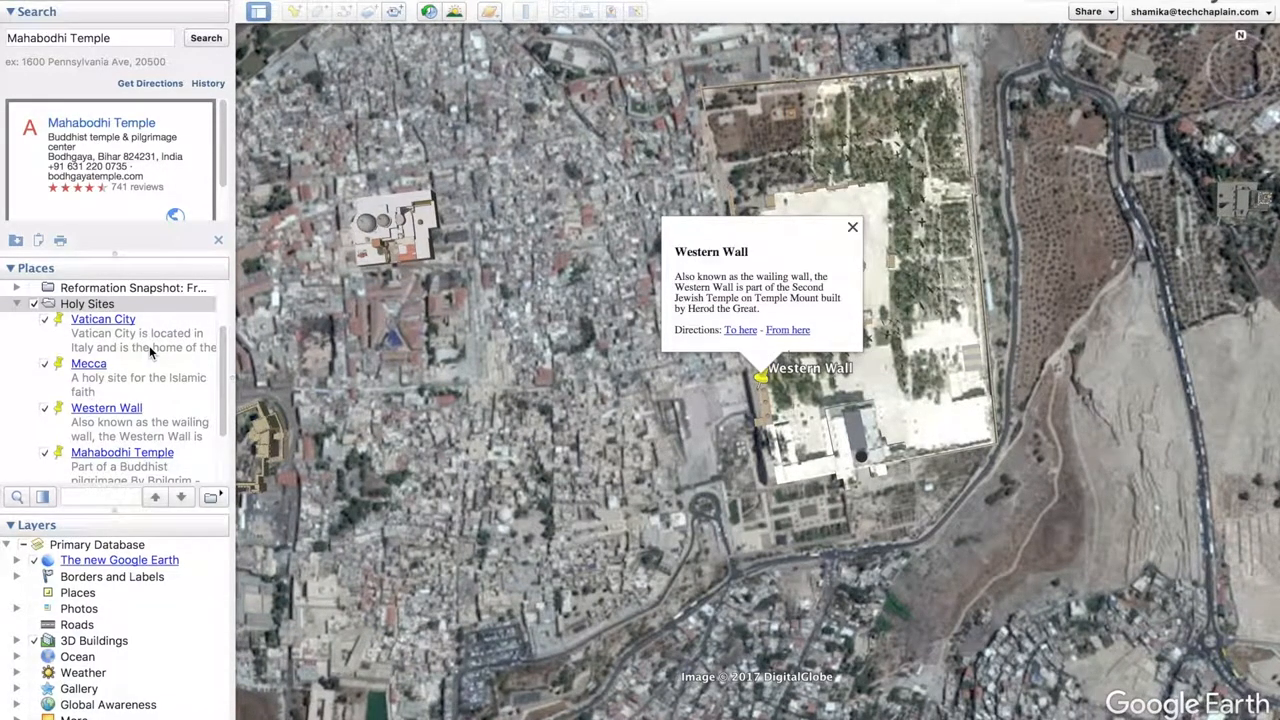